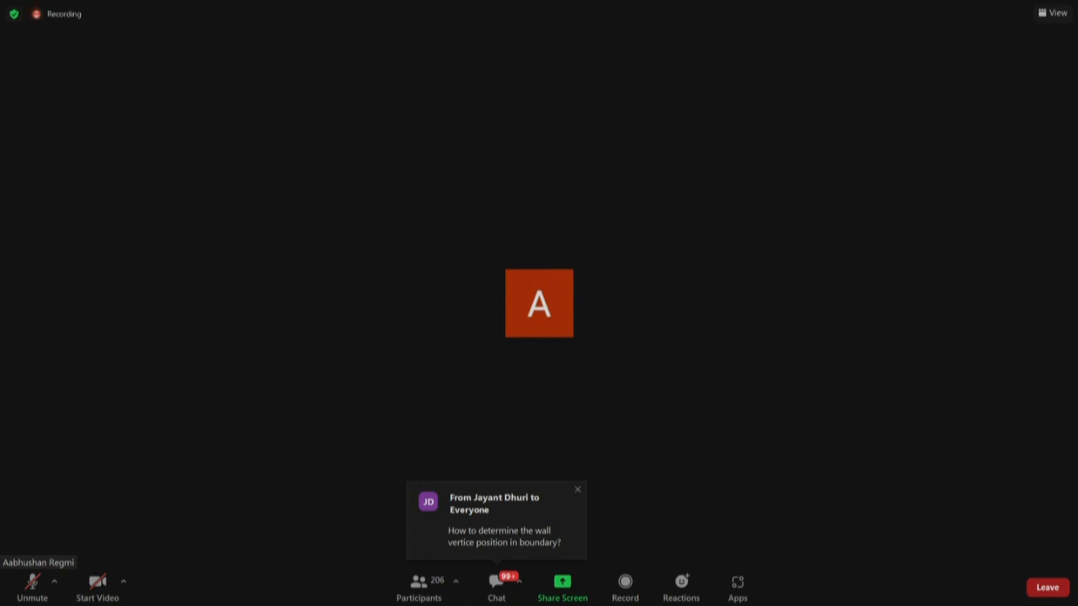
Dismiss the Zoom chat pop-ups until the presenter's shared terminal and tutorial page appear.
{"action": "left_click", "coordinate": [578, 489]}
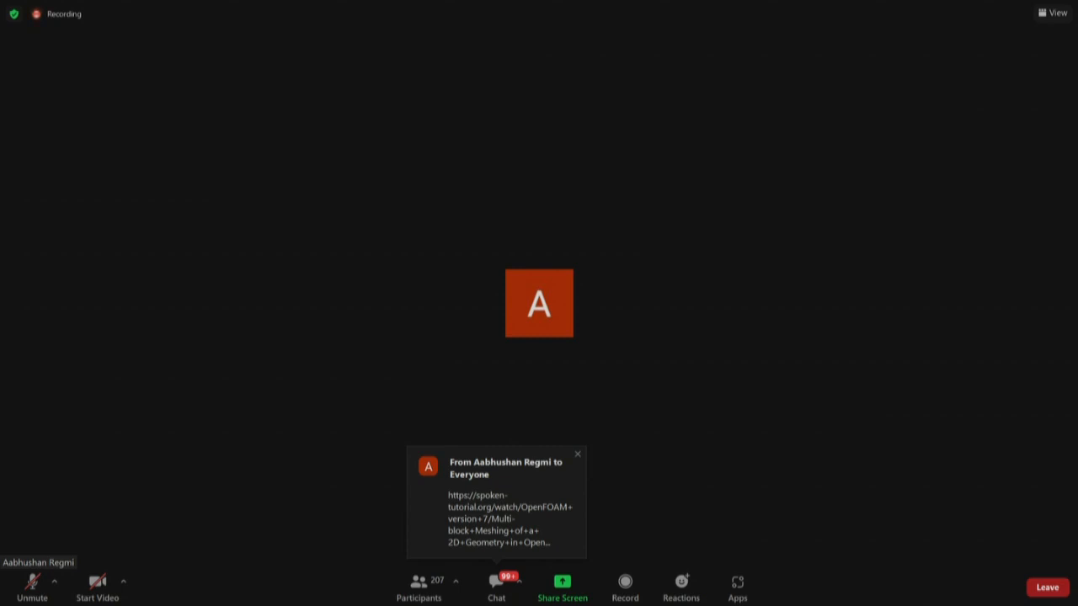
{"action": "left_click", "coordinate": [577, 455]}
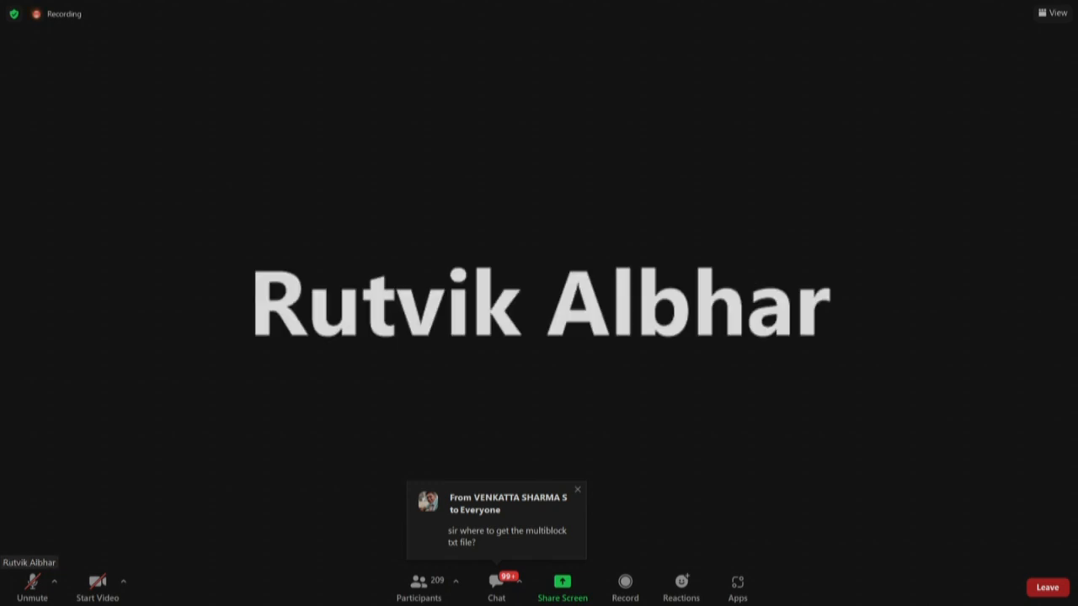
{"action": "left_click", "coordinate": [578, 489]}
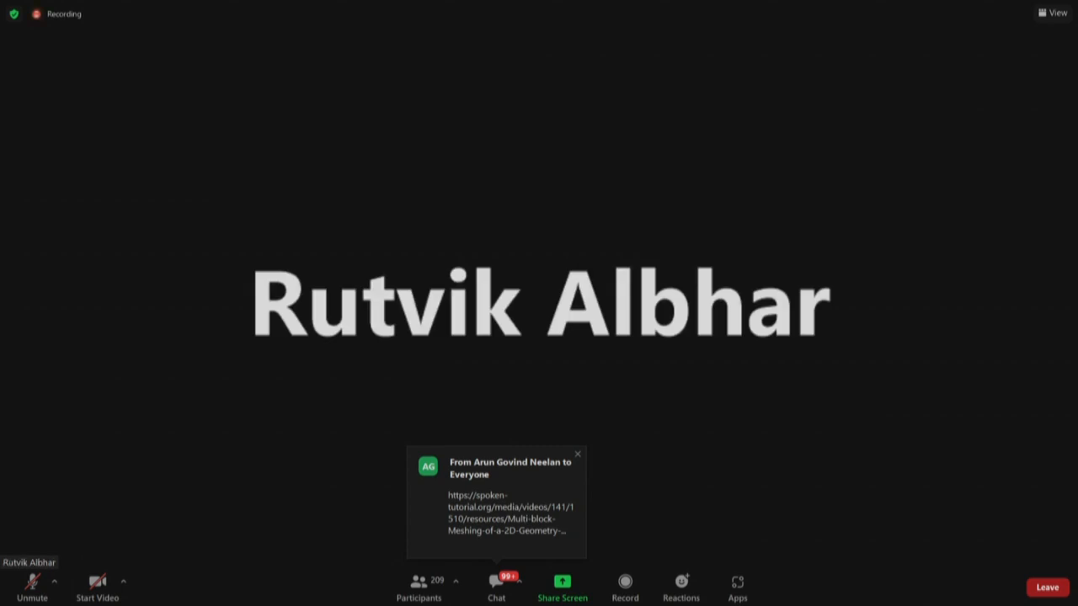
{"action": "left_click", "coordinate": [576, 454]}
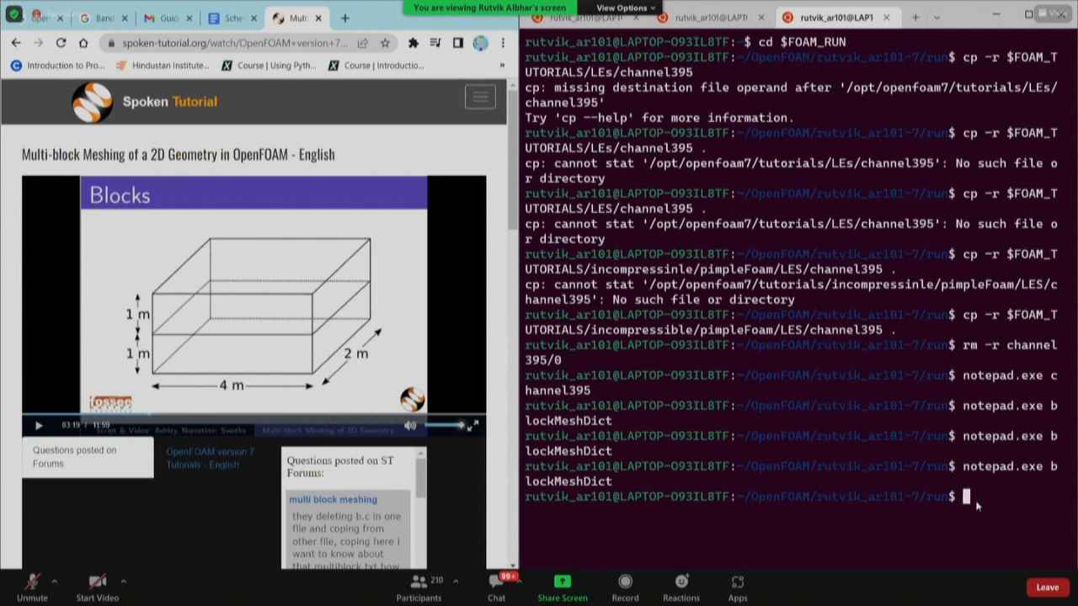
{"action": "mouse_move", "coordinate": [816, 280]}
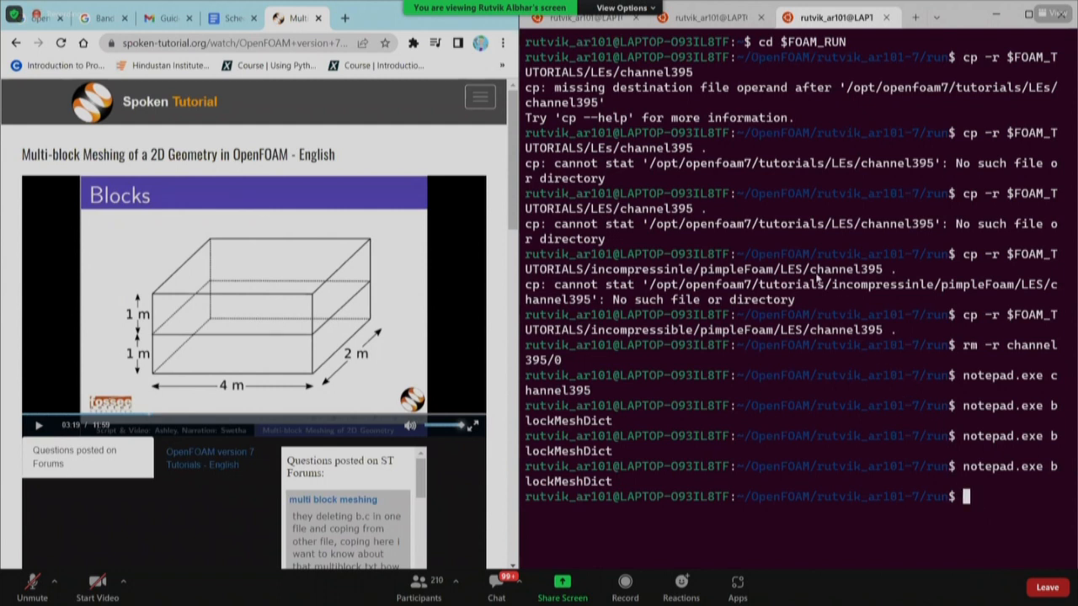
Change directory into the channel395 case folder.
{"action": "type", "text": "cd channel395"}
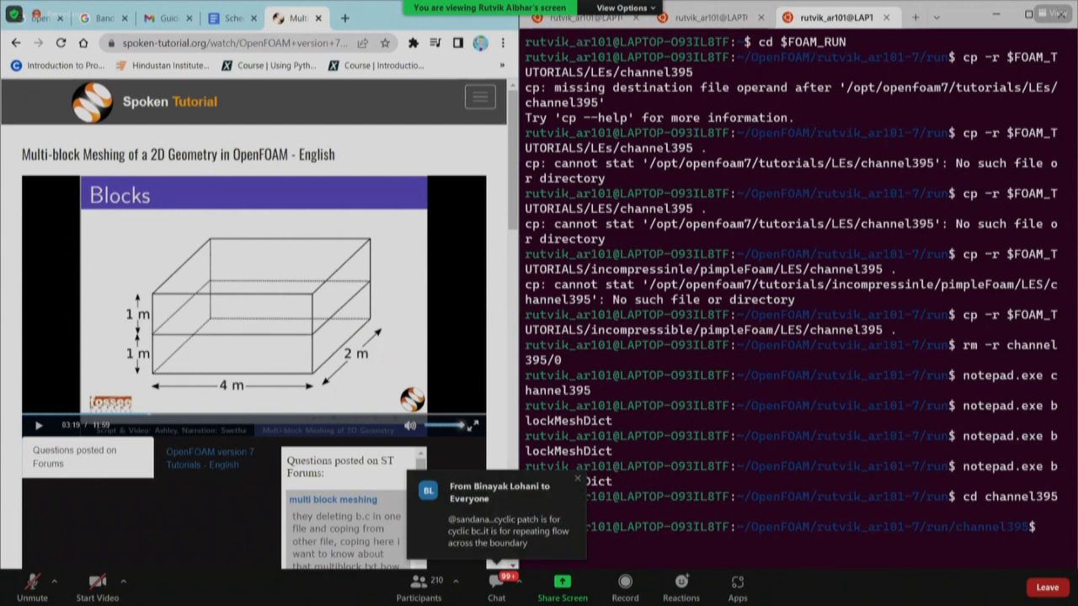
{"action": "mouse_move", "coordinate": [842, 431]}
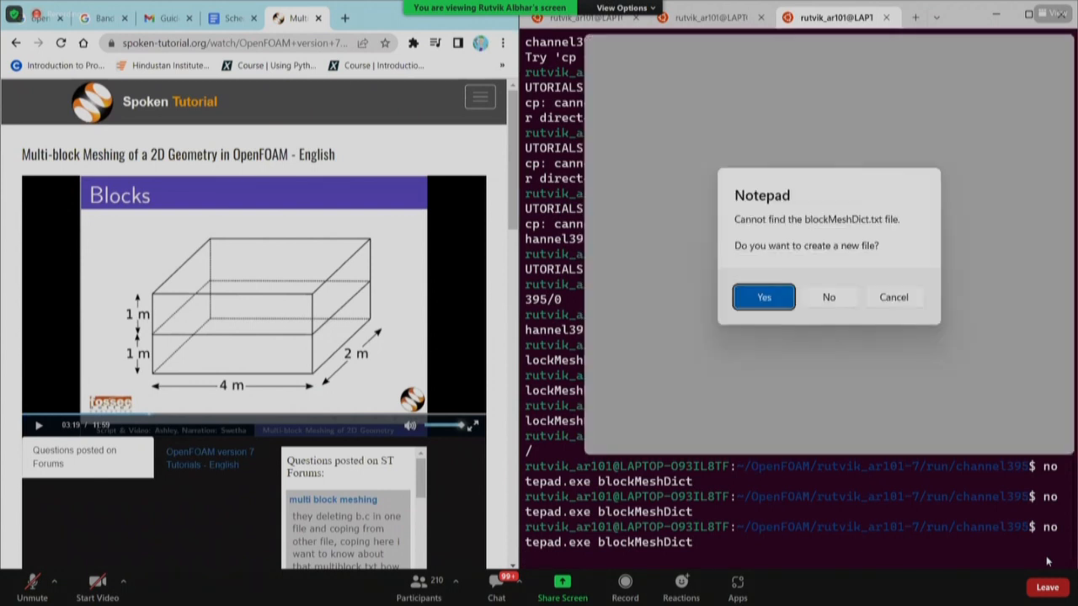
{"action": "mouse_move", "coordinate": [344, 87]}
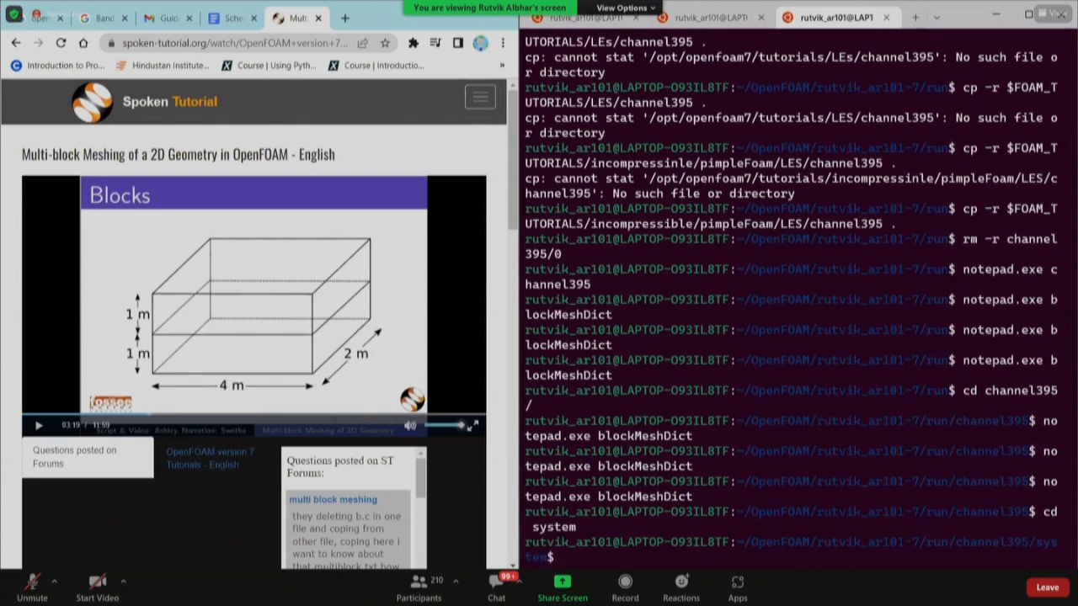
Run notepad.exe blockMeshDict from the case's system folder.
{"action": "type", "text": "notepad.exe blockMeshDict"}
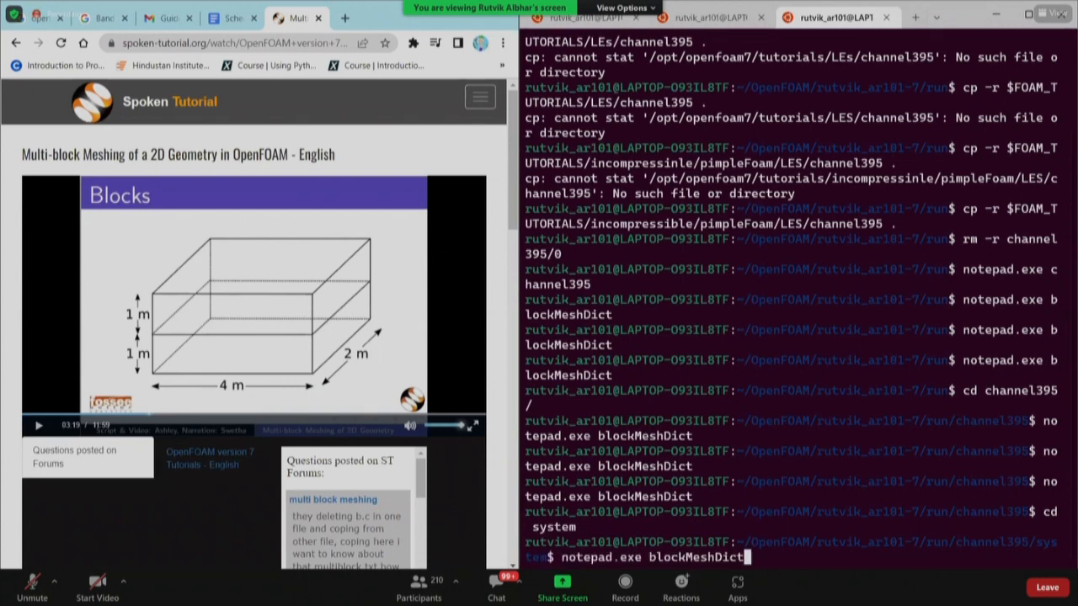
{"action": "key", "text": "Return"}
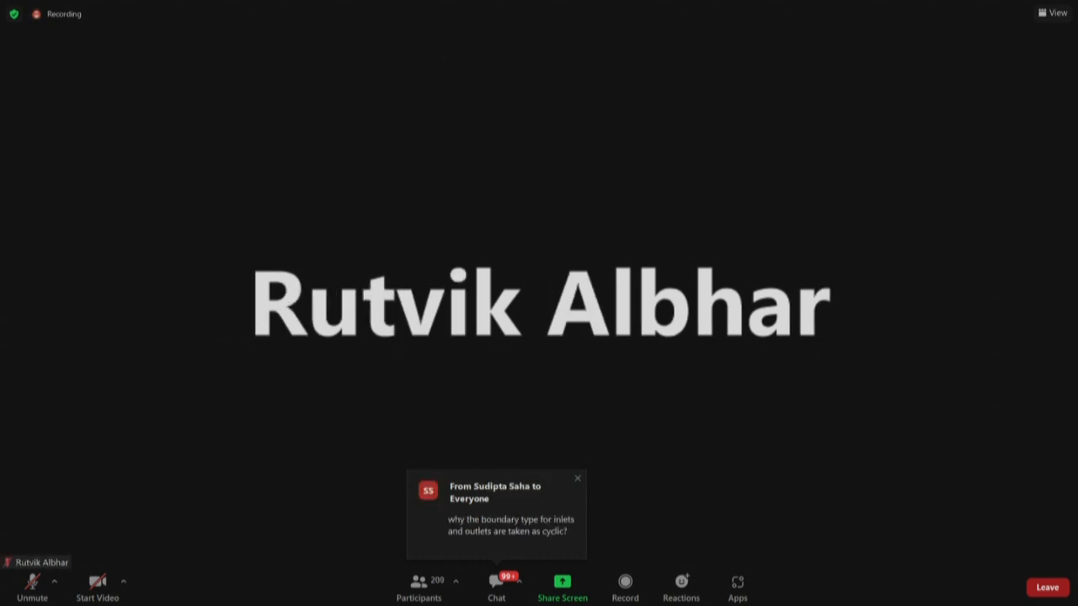
{"action": "left_click", "coordinate": [578, 479]}
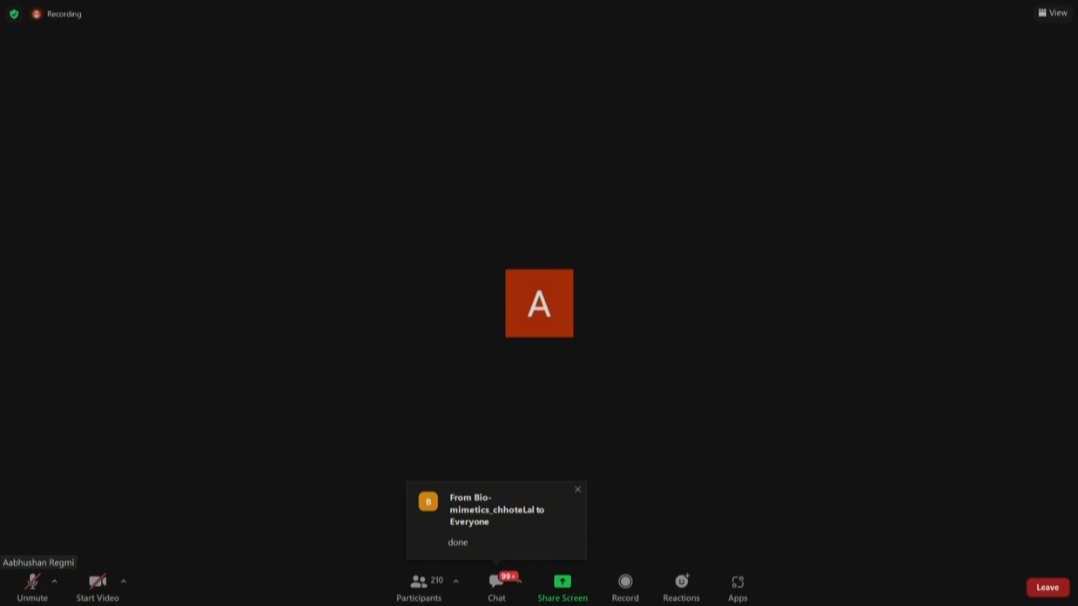
{"action": "left_click", "coordinate": [578, 488]}
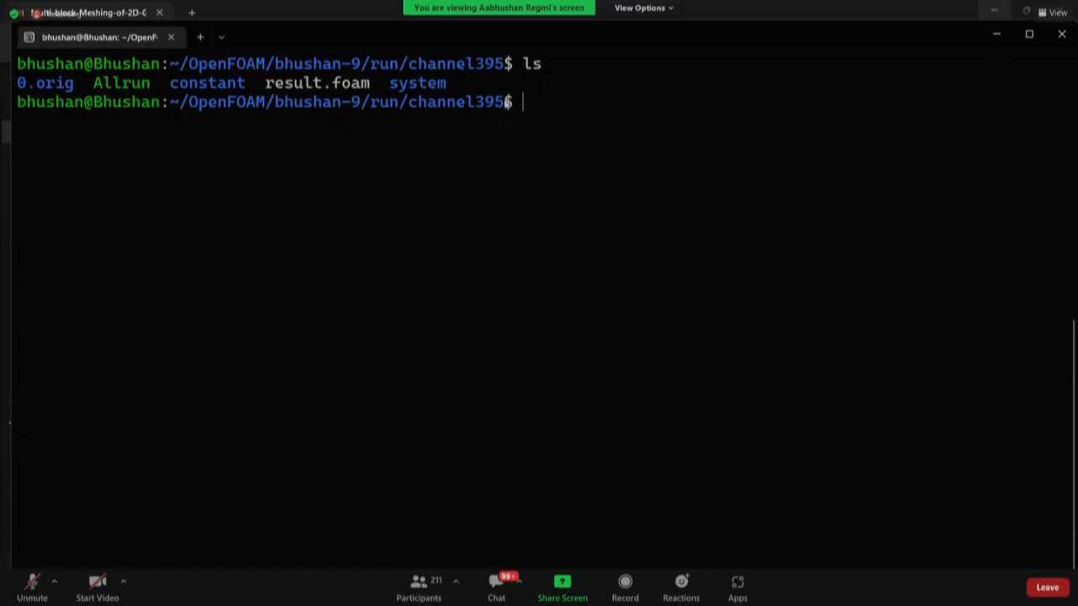
{"action": "mouse_move", "coordinate": [519, 121]}
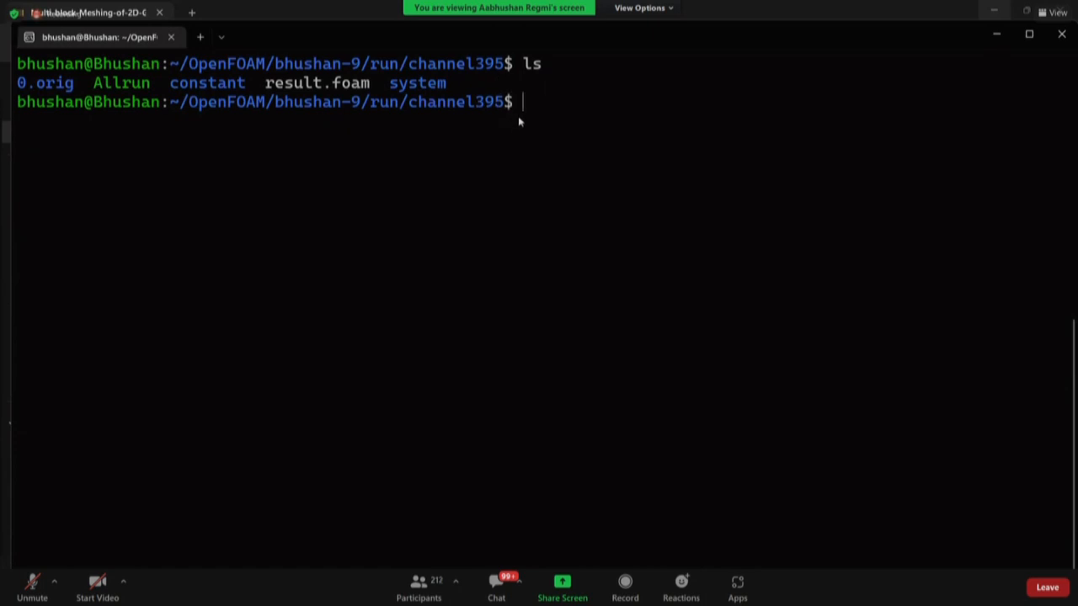
{"action": "mouse_move", "coordinate": [544, 145]}
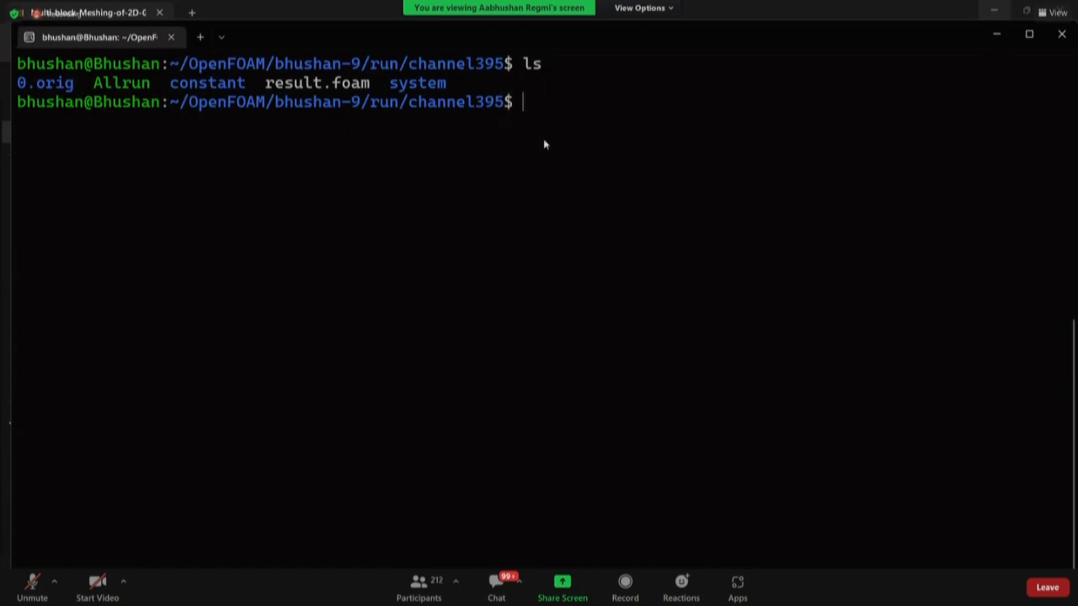
{"action": "mouse_move", "coordinate": [541, 144]}
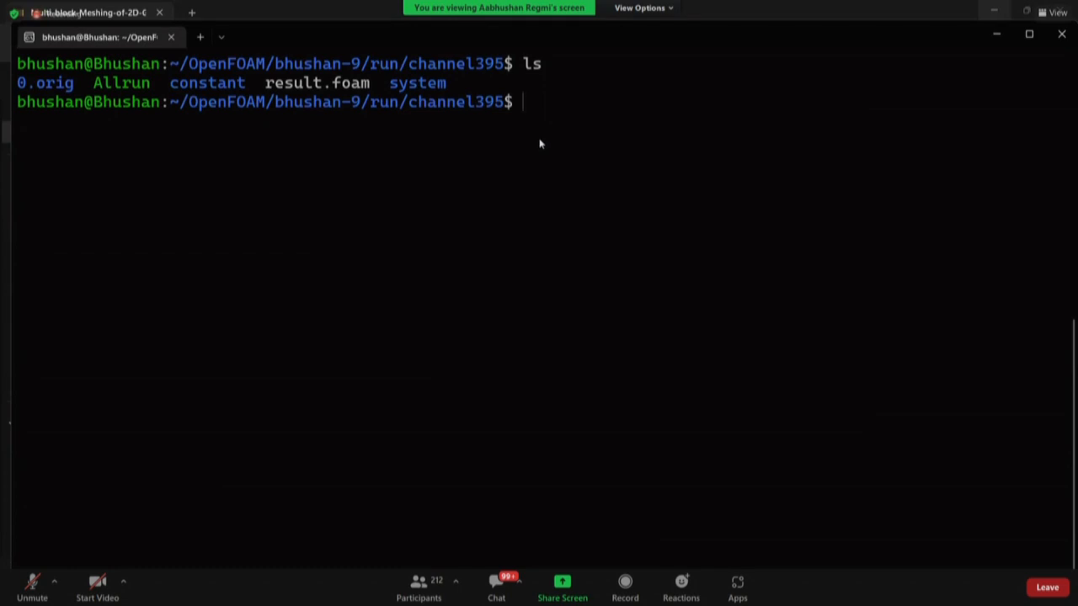
Run notepad.exe system/blockMeshDict to view the channel395 vertices and blocks.
{"action": "type", "text": "note"}
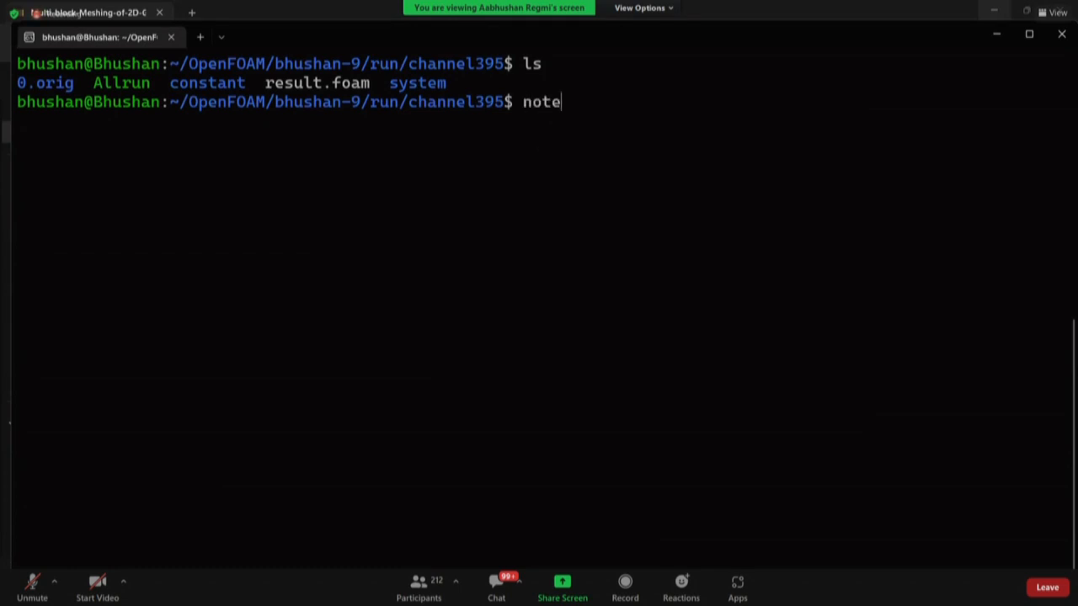
{"action": "type", "text": "pad.exe"}
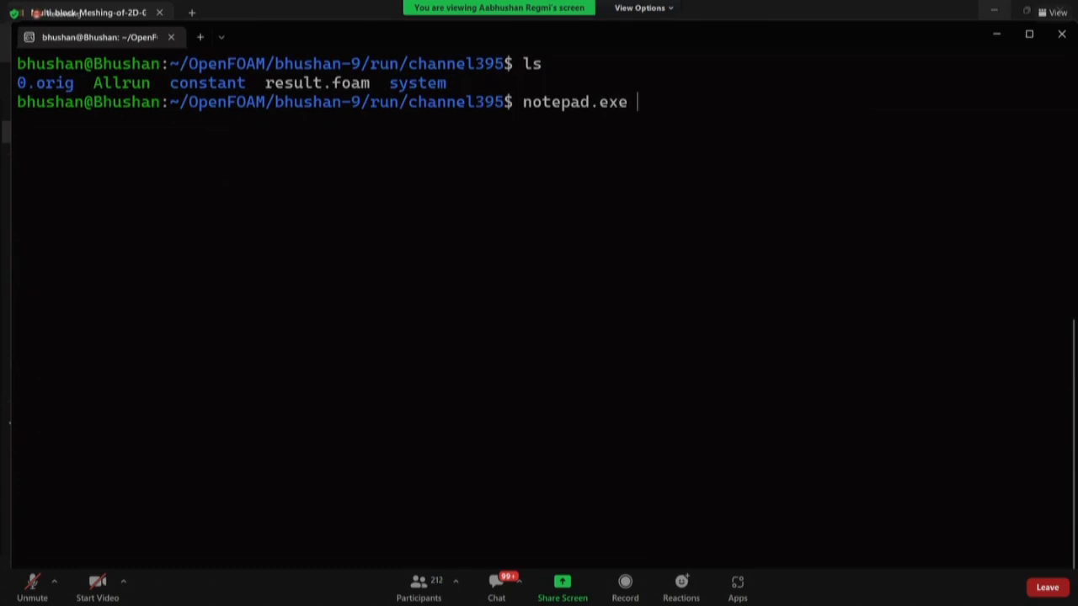
{"action": "type", "text": "system/block"}
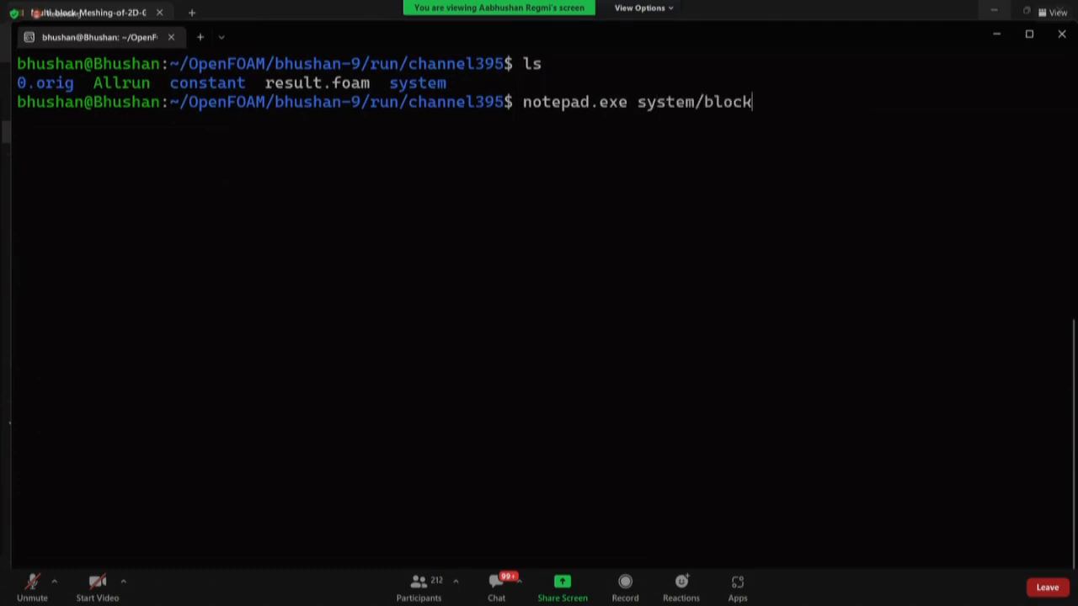
{"action": "type", "text": "MeshDict"}
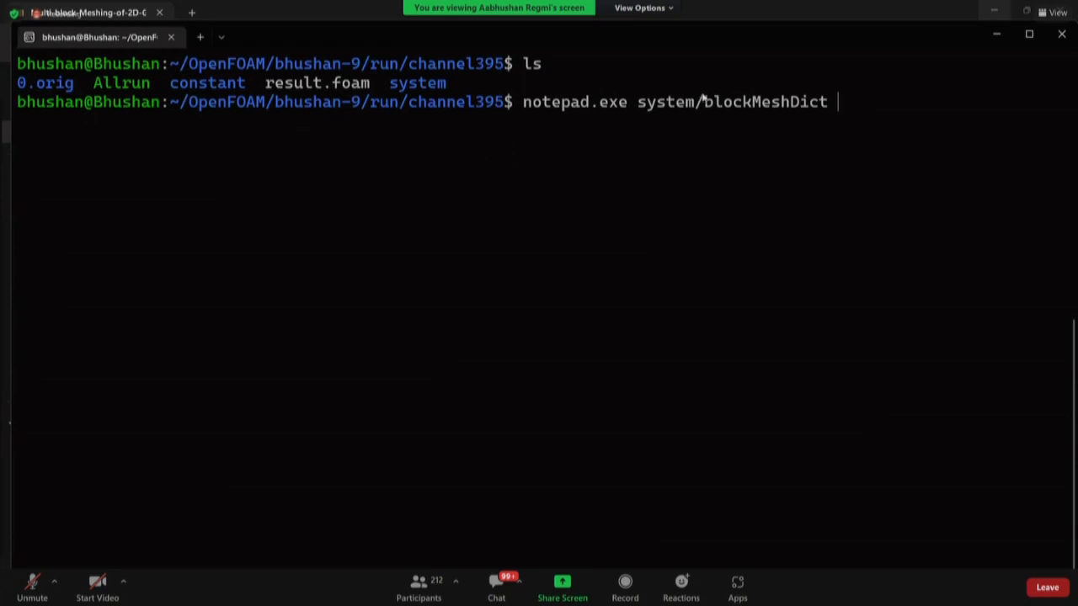
{"action": "double_click", "coordinate": [764, 102]}
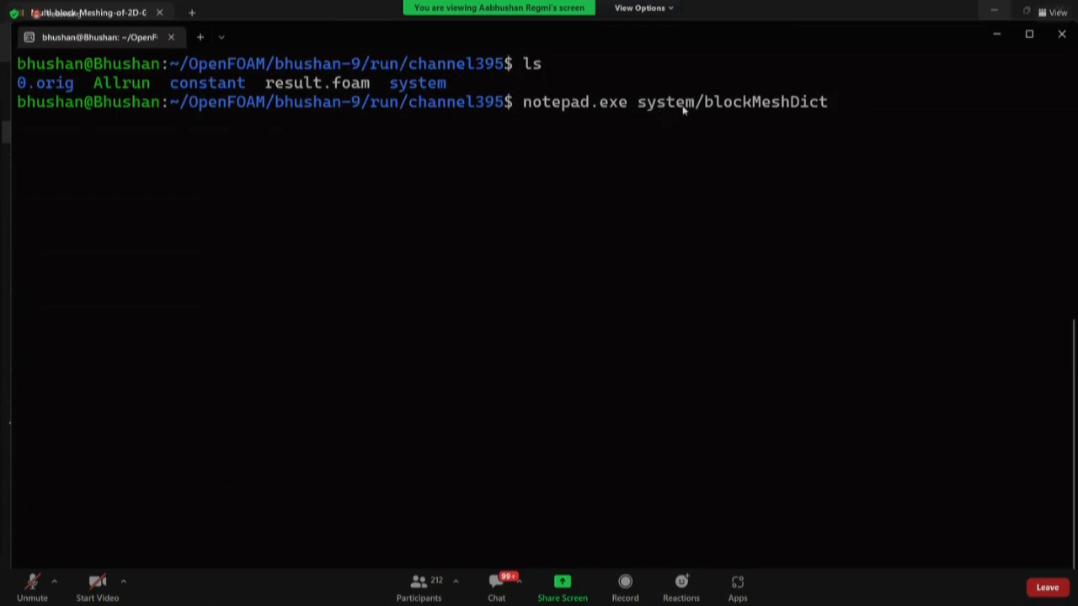
{"action": "mouse_move", "coordinate": [603, 114]}
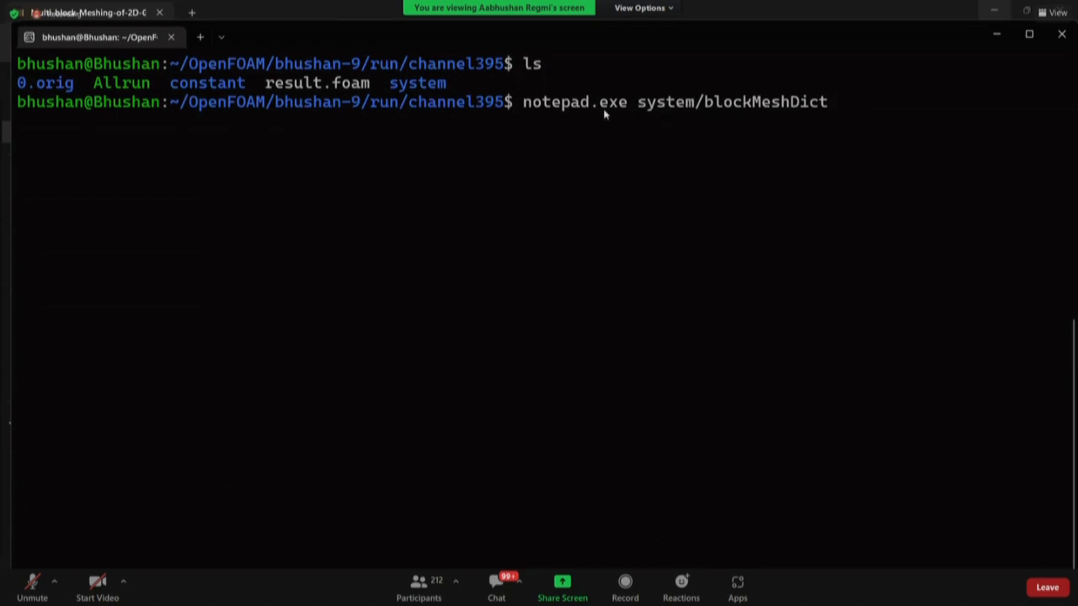
{"action": "mouse_move", "coordinate": [822, 111]}
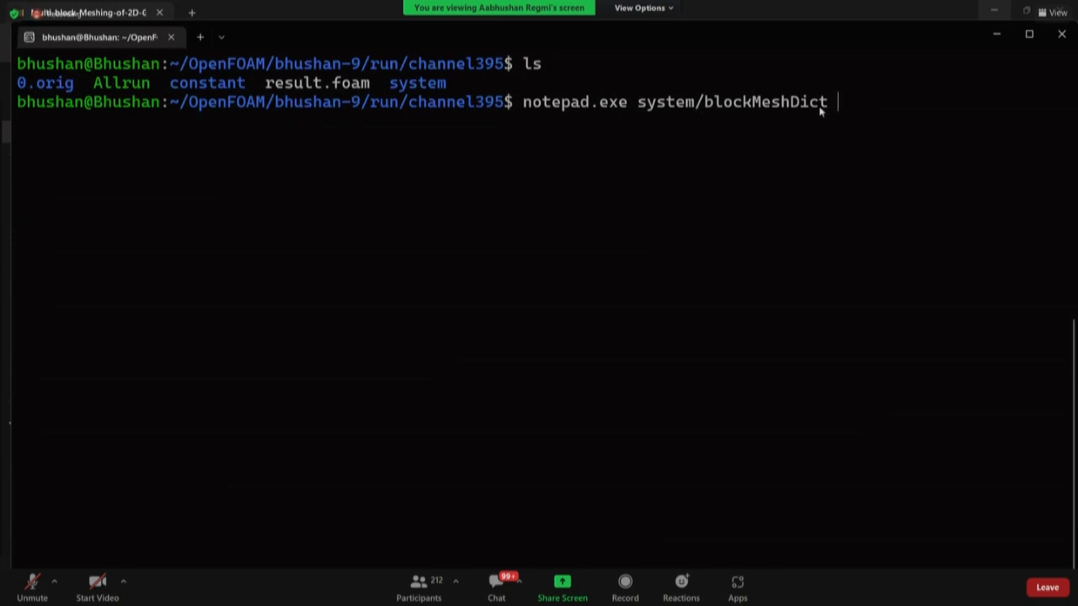
{"action": "key", "text": "Return"}
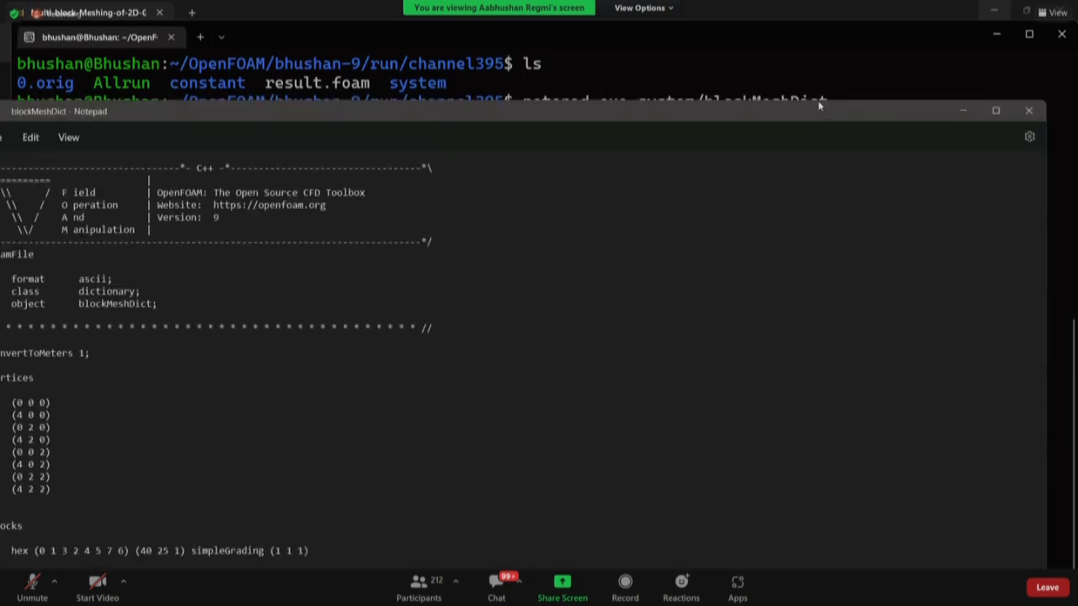
{"action": "mouse_move", "coordinate": [559, 111]}
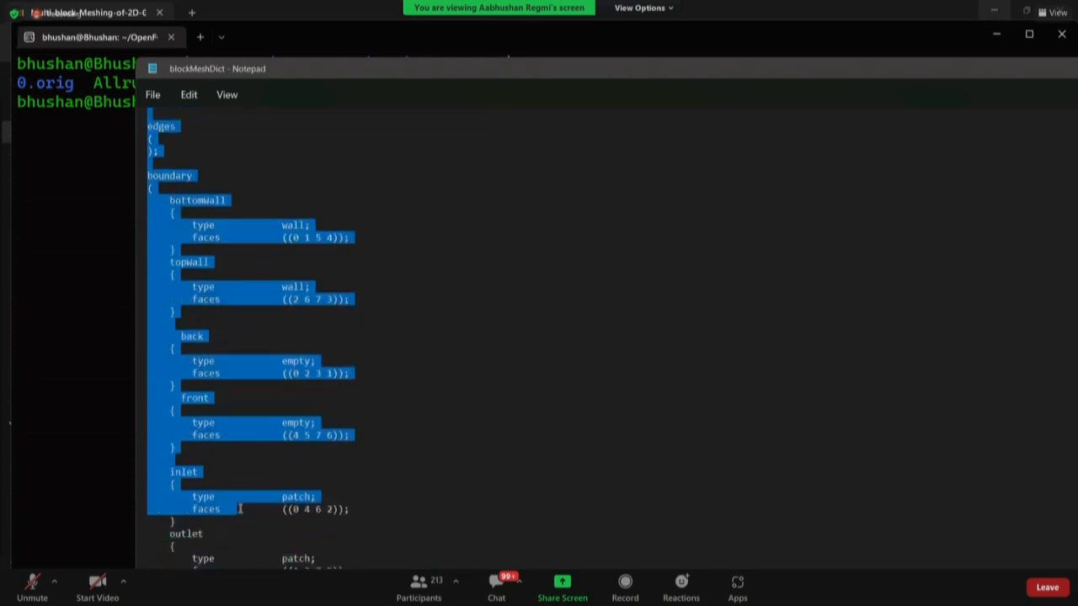
{"action": "scroll", "scroll_direction": "down", "scroll_amount": 3}
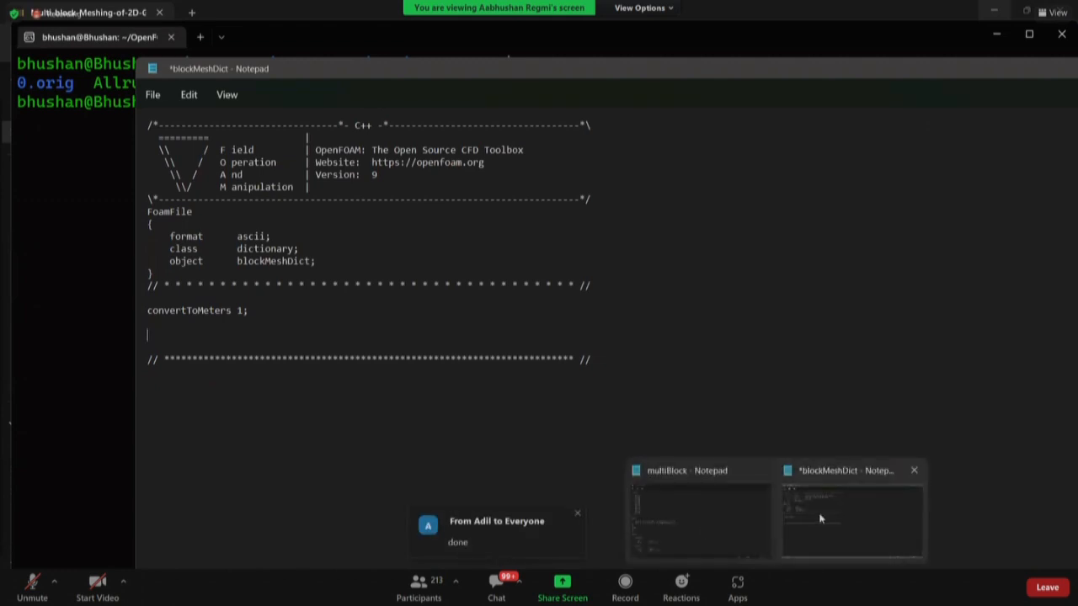
{"action": "left_click", "coordinate": [699, 514]}
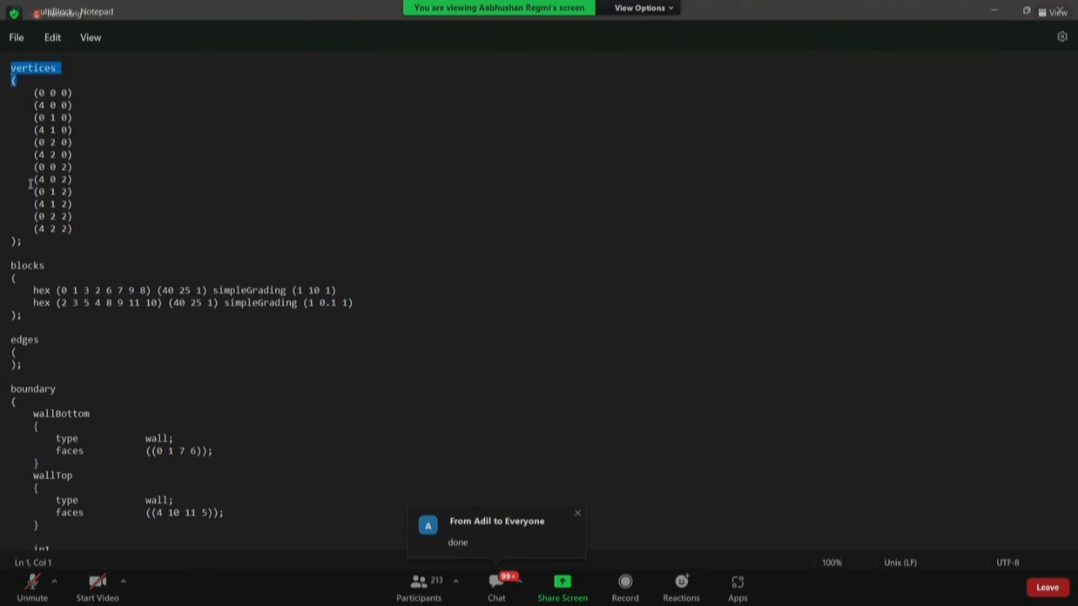
{"action": "key", "text": "ctrl+a"}
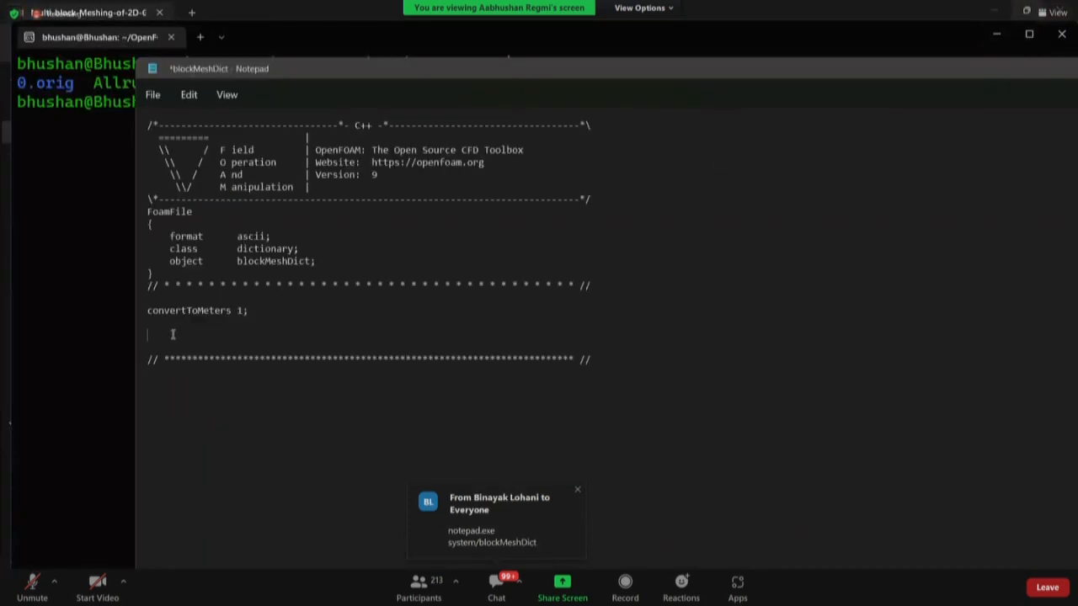
{"action": "scroll", "scroll_direction": "down", "scroll_amount": 3}
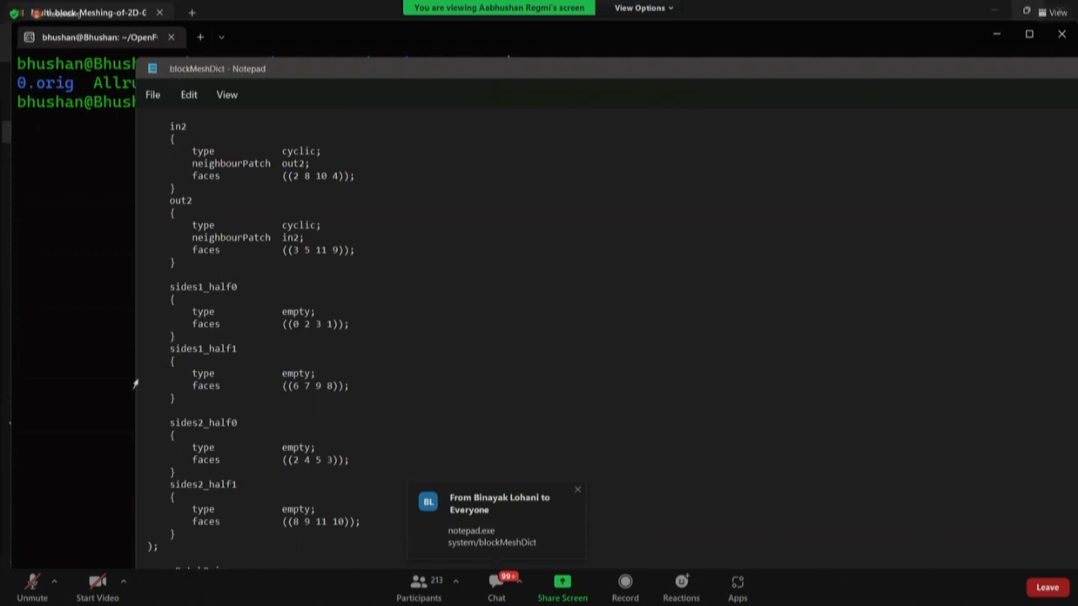
{"action": "scroll", "scroll_direction": "up", "scroll_amount": 3}
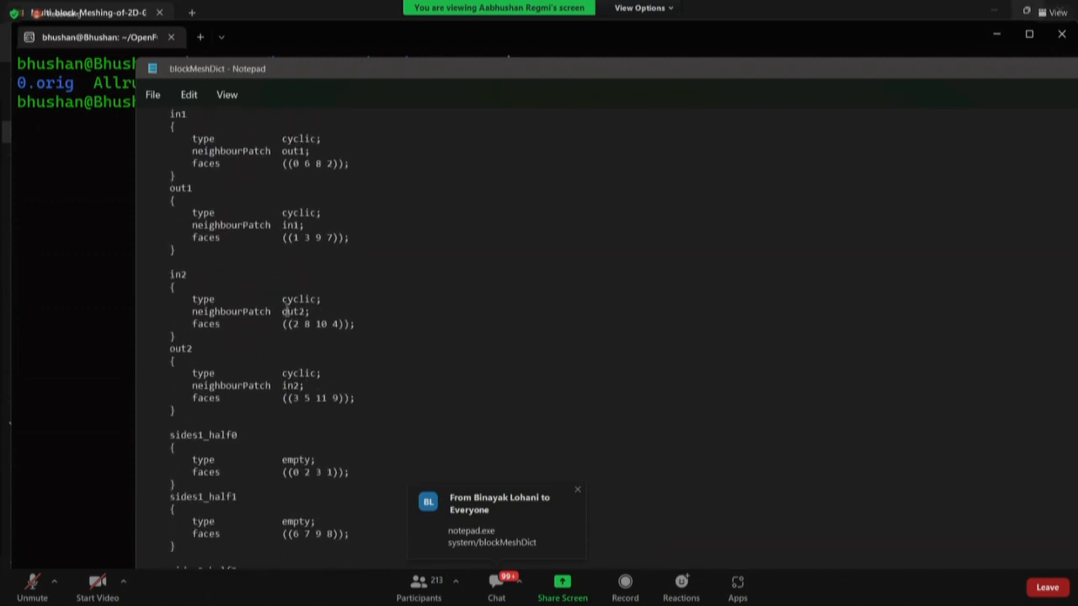
{"action": "double_click", "coordinate": [300, 299]}
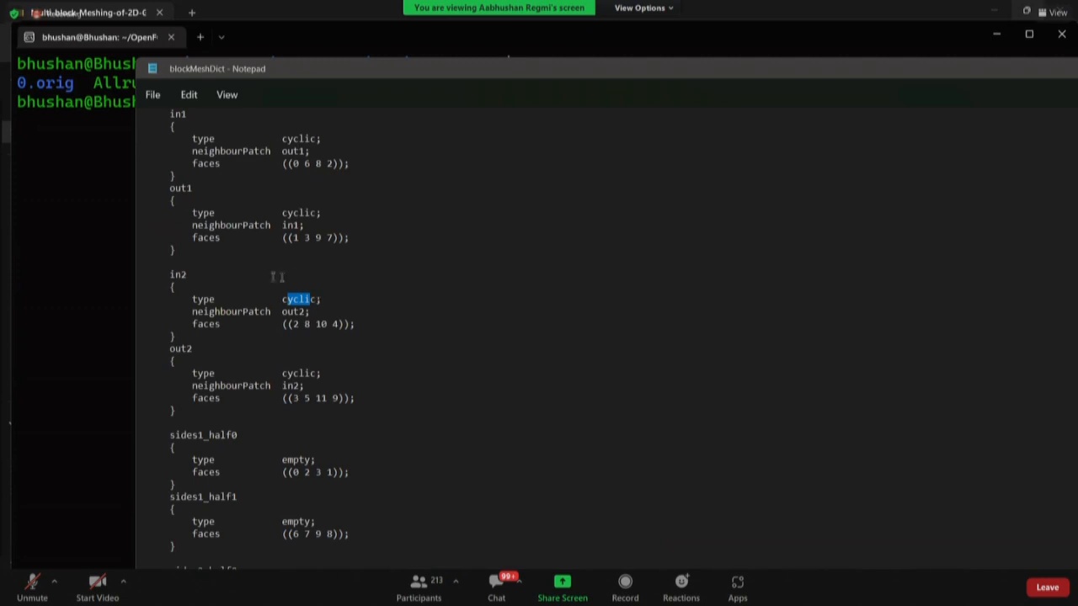
{"action": "mouse_move", "coordinate": [359, 280]}
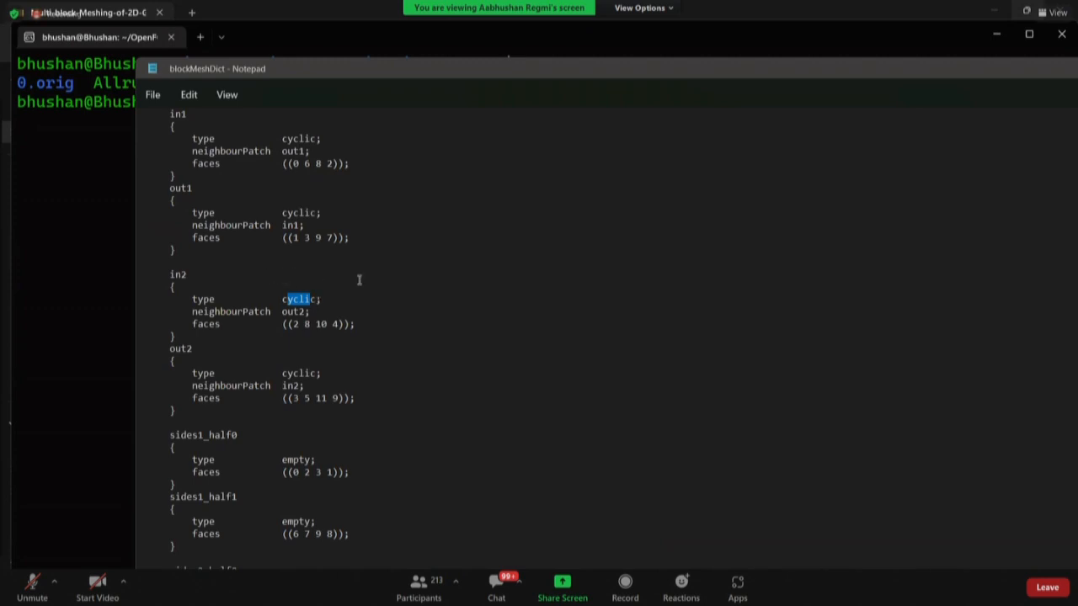
{"action": "mouse_move", "coordinate": [273, 297]}
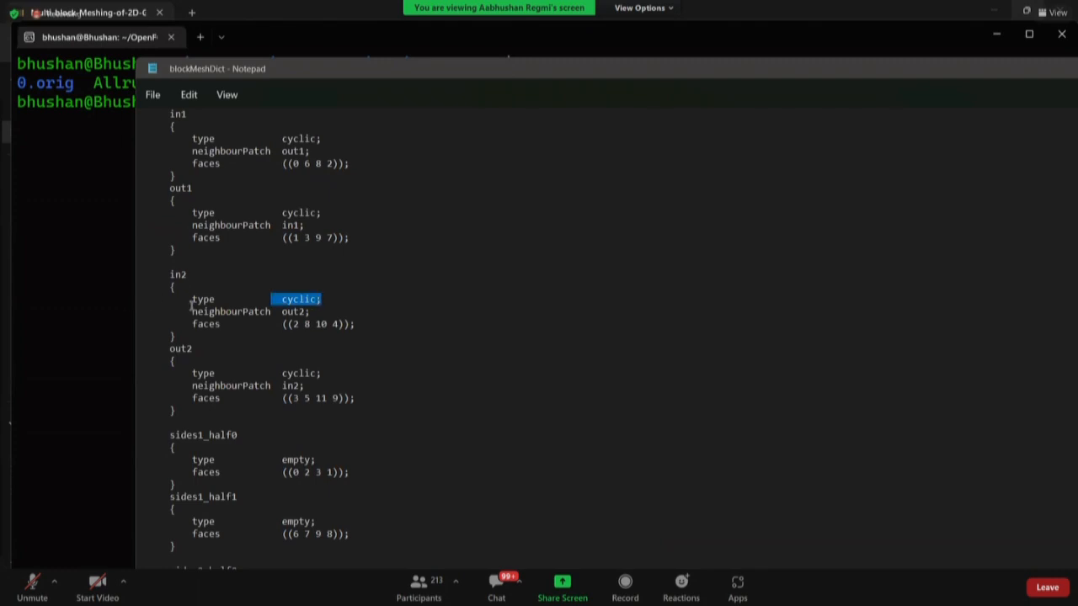
{"action": "scroll", "scroll_direction": "up", "scroll_amount": 3}
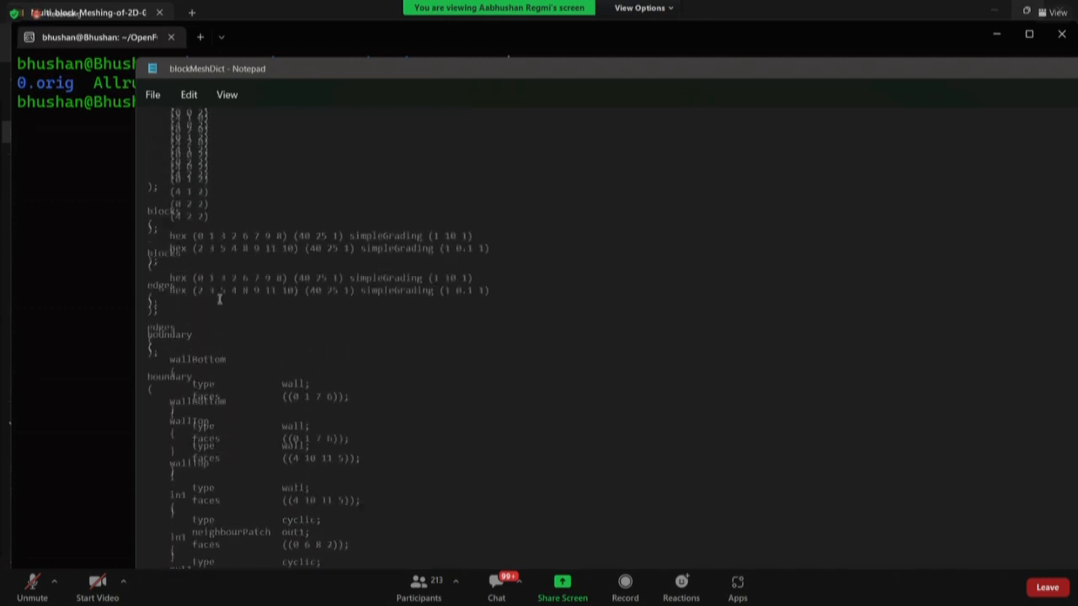
{"action": "scroll", "scroll_direction": "up", "scroll_amount": 3}
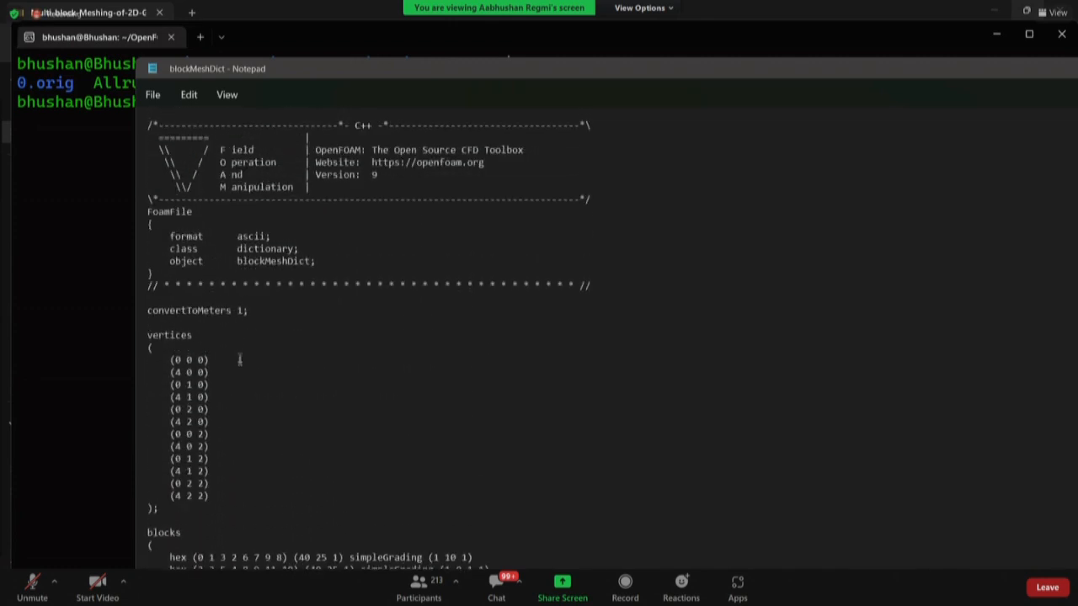
{"action": "mouse_move", "coordinate": [288, 458]}
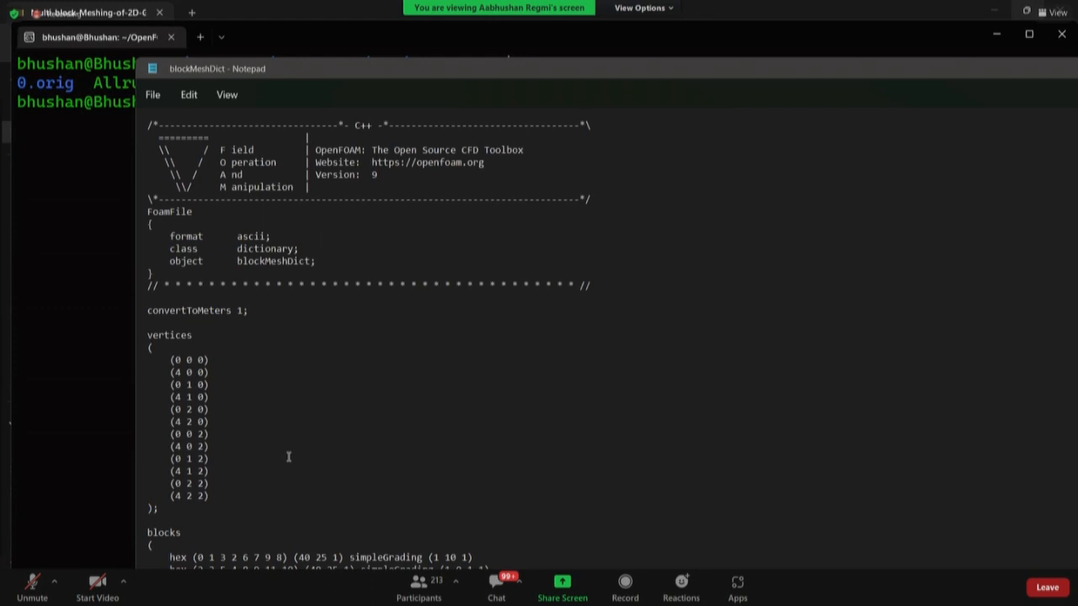
{"action": "scroll", "scroll_direction": "down", "scroll_amount": 3}
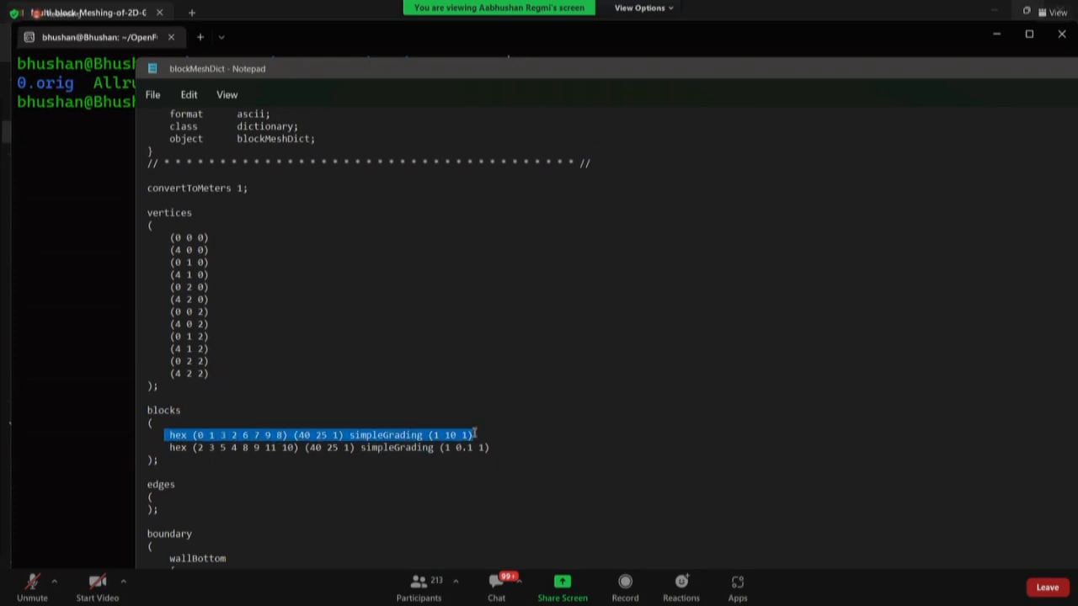
{"action": "left_click", "coordinate": [175, 485]}
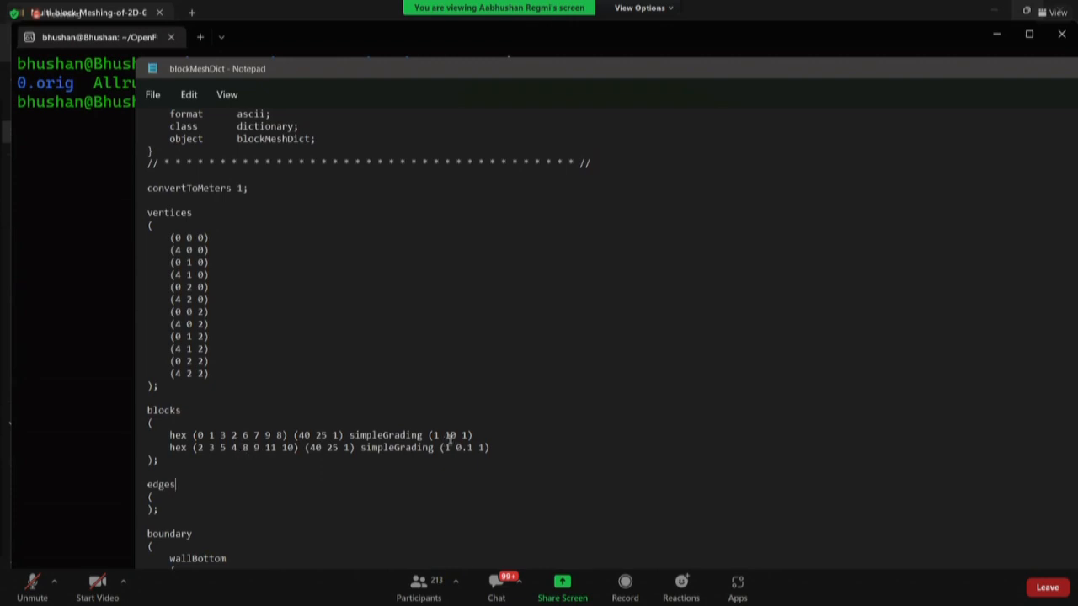
{"action": "double_click", "coordinate": [452, 435]}
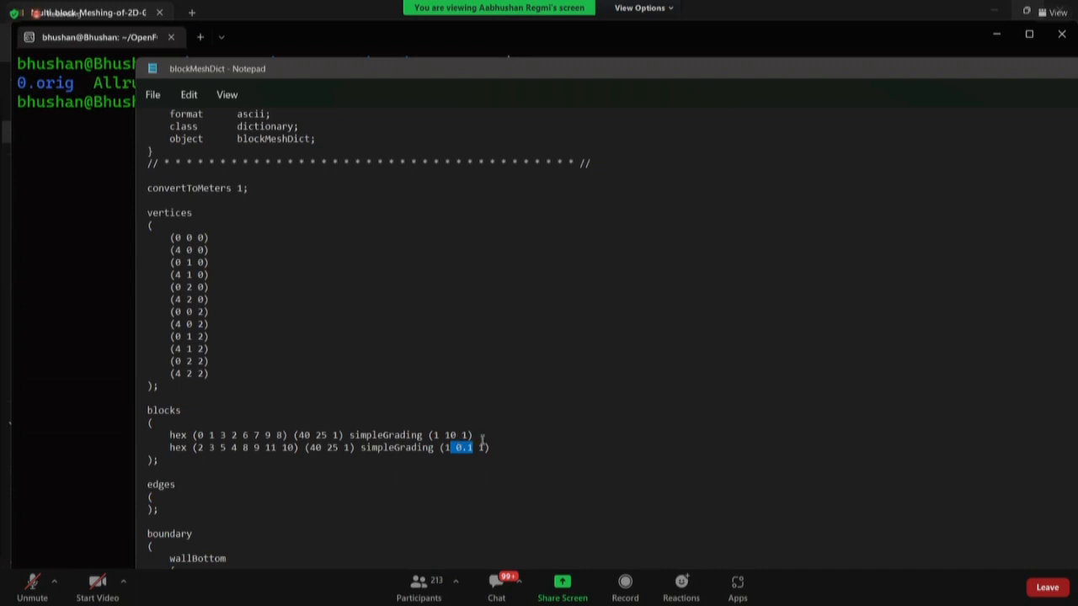
{"action": "left_click", "coordinate": [492, 448]}
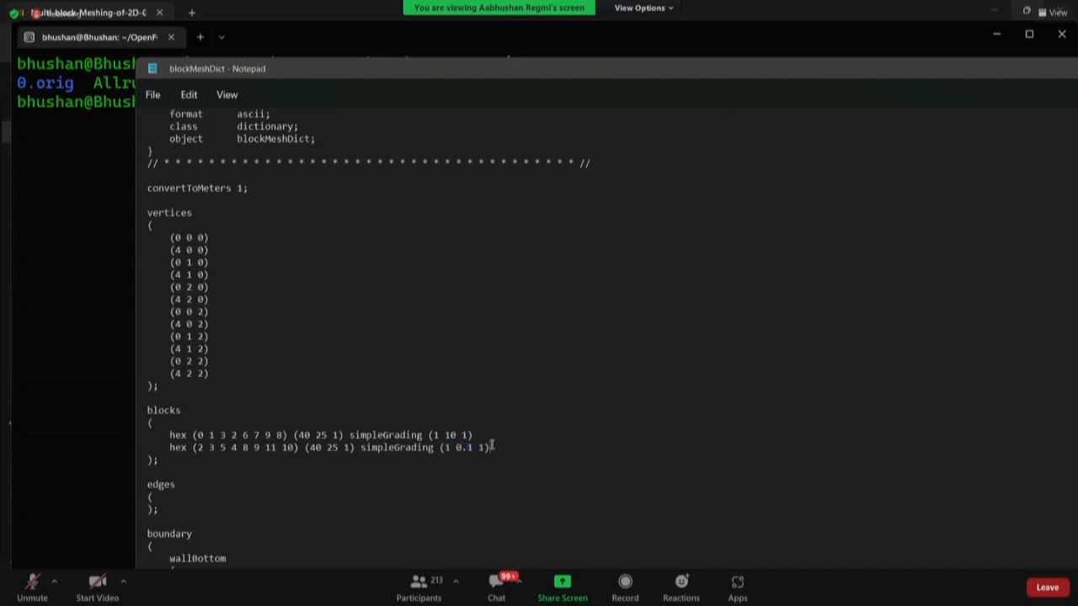
{"action": "mouse_move", "coordinate": [492, 434]}
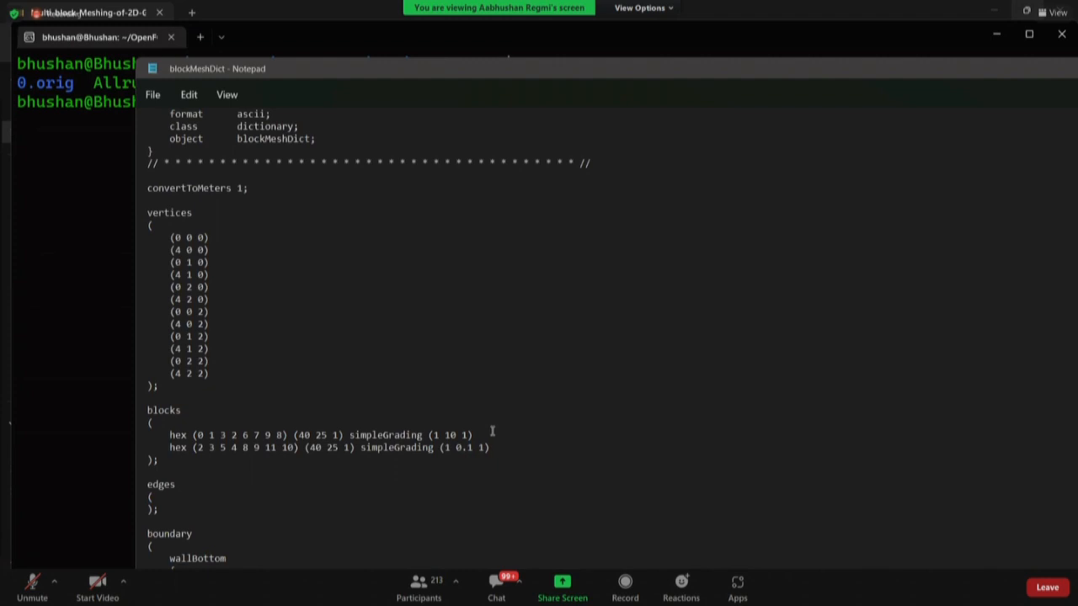
{"action": "mouse_move", "coordinate": [475, 452]}
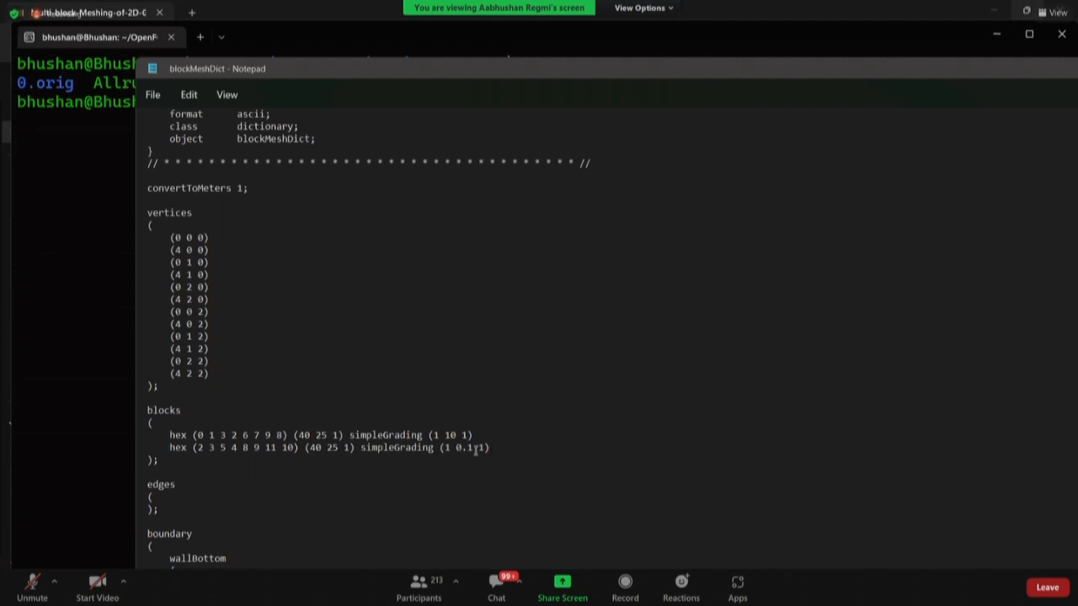
{"action": "double_click", "coordinate": [465, 448]}
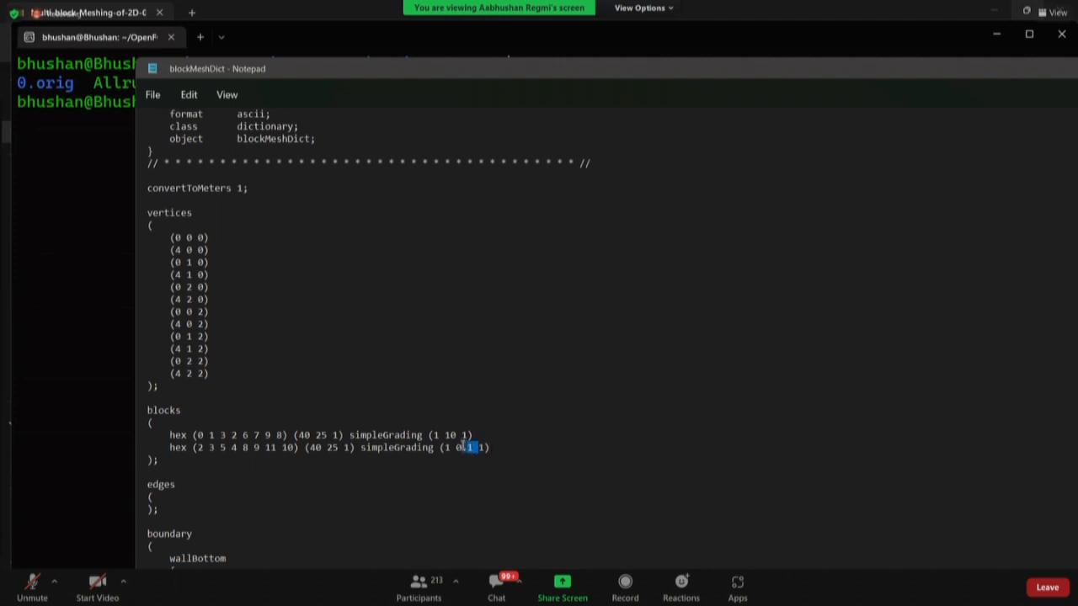
{"action": "left_click_drag", "start_coordinate": [472, 448], "coordinate": [461, 448]}
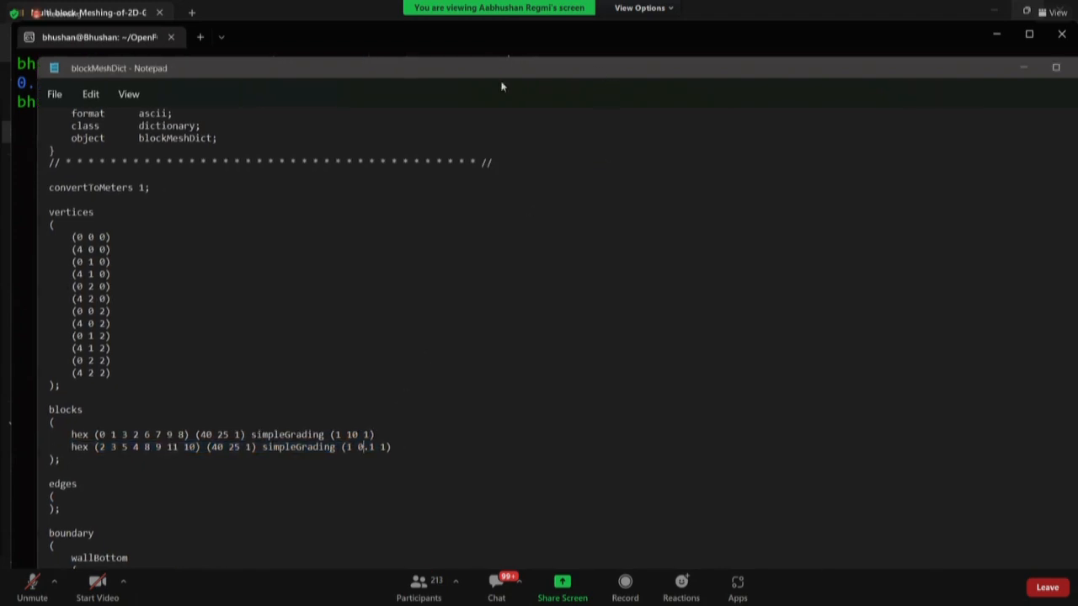
{"action": "mouse_move", "coordinate": [839, 151]}
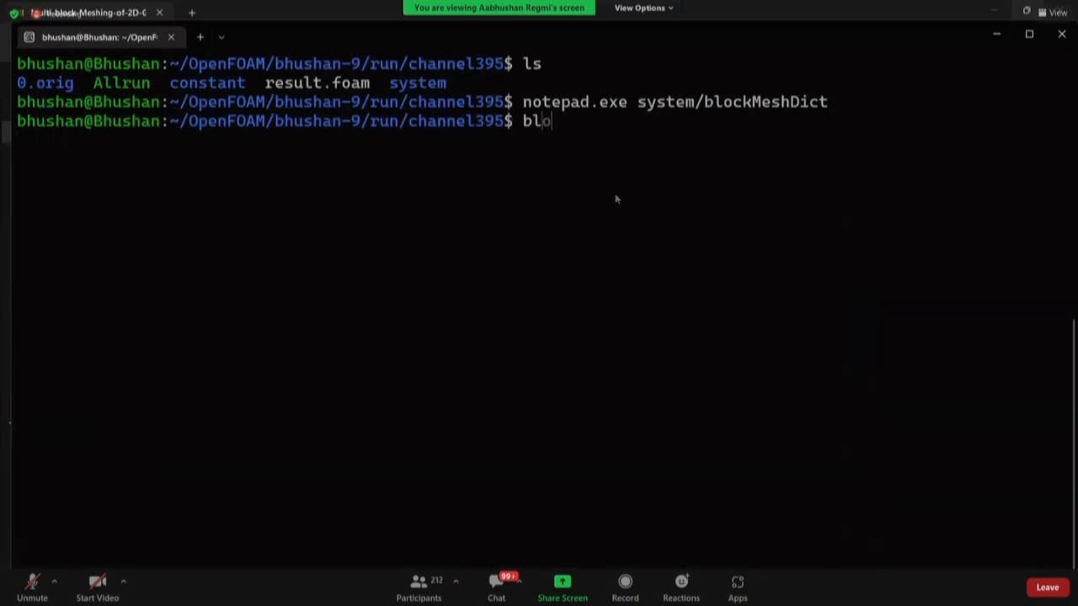
Run blockMesh to build the 2000-cell two-block channel mesh.
{"action": "key", "text": "Return"}
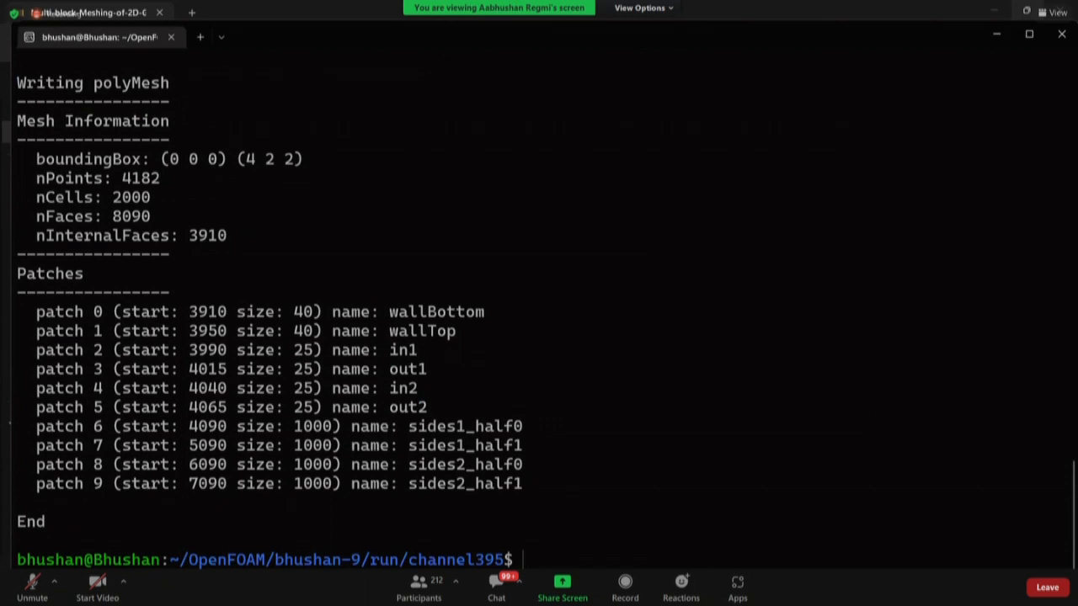
Create an empty result.foam with touch and list the case folder.
{"action": "type", "text": "touch"}
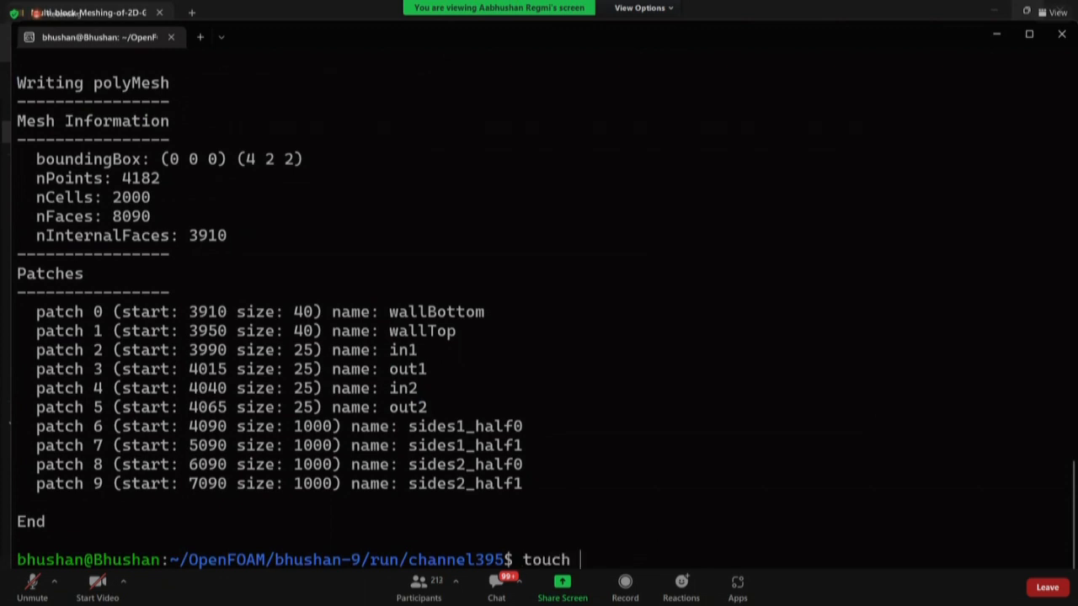
{"action": "type", "text": "resul"}
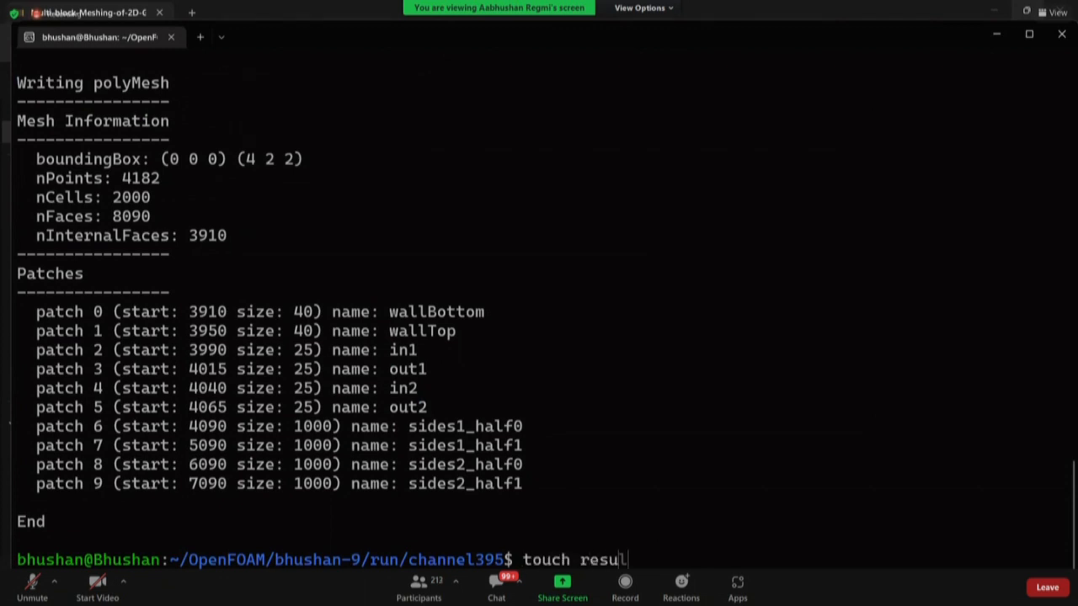
{"action": "key", "text": "Return"}
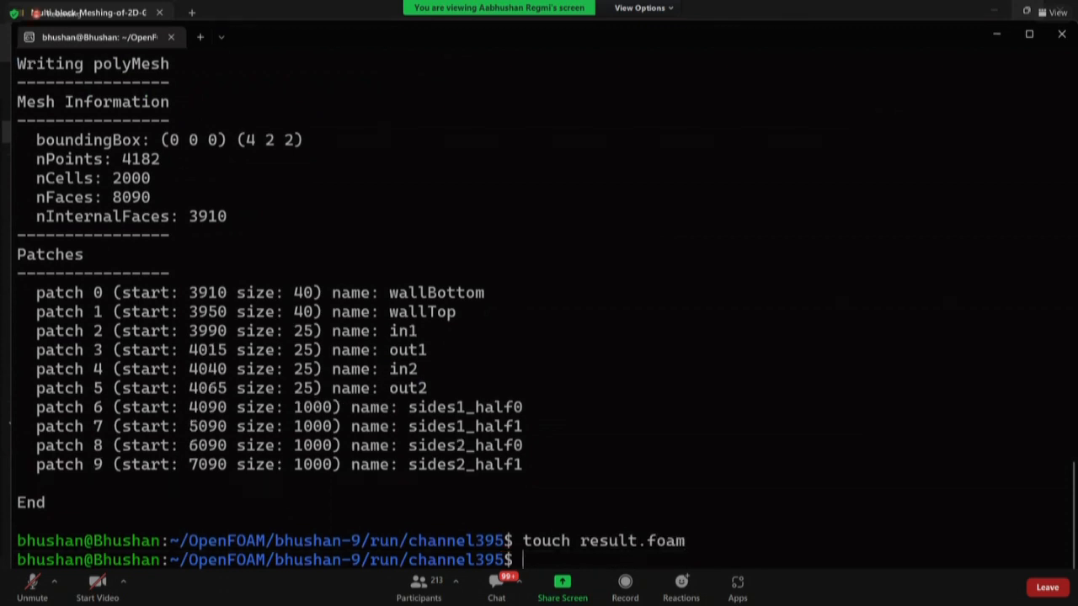
{"action": "type", "text": "ls"}
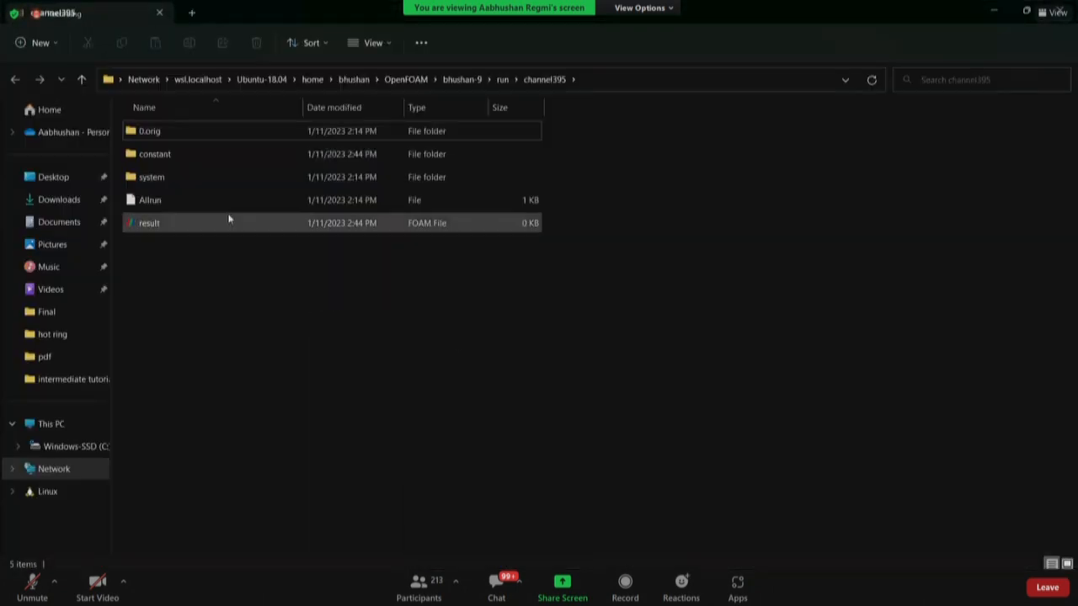
Launch result.foam from the channel395 folder into ParaView.
{"action": "left_click", "coordinate": [148, 222]}
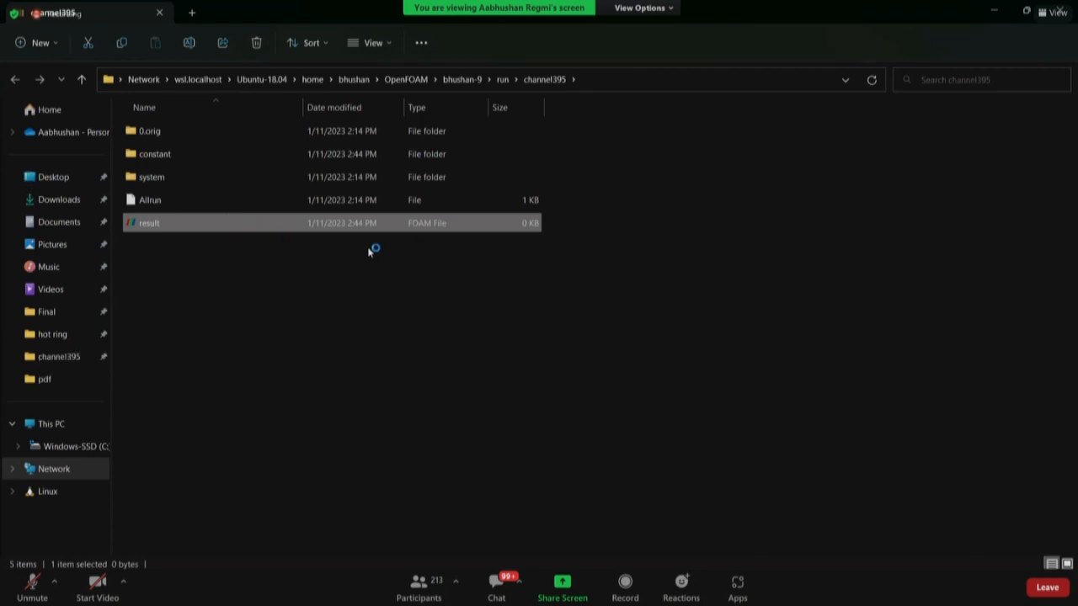
{"action": "double_click", "coordinate": [148, 223]}
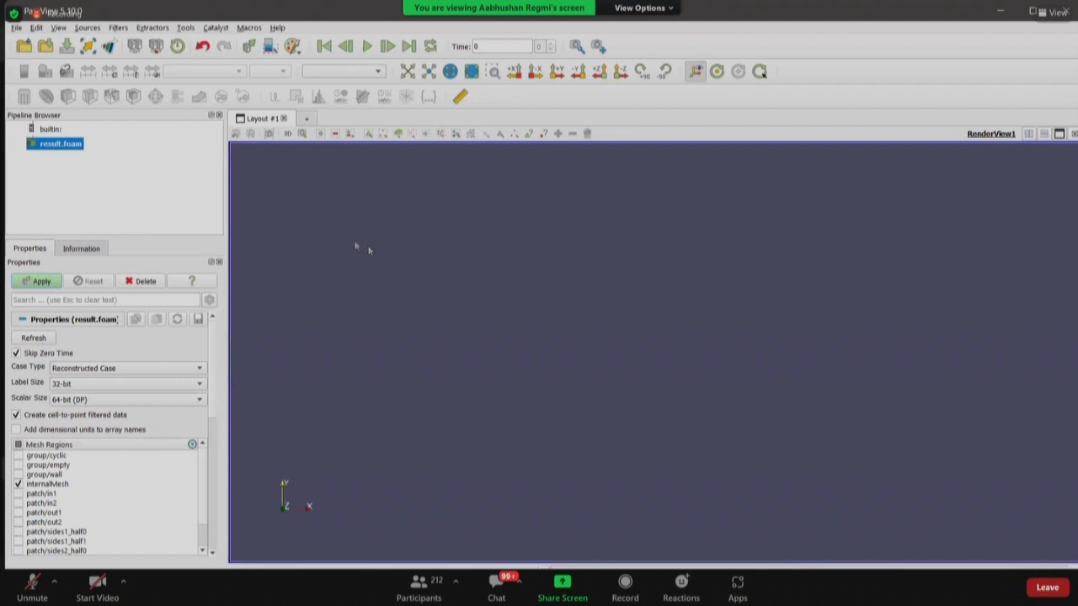
Apply the loaded case and show the mesh as Surface With Edges.
{"action": "left_click", "coordinate": [40, 280]}
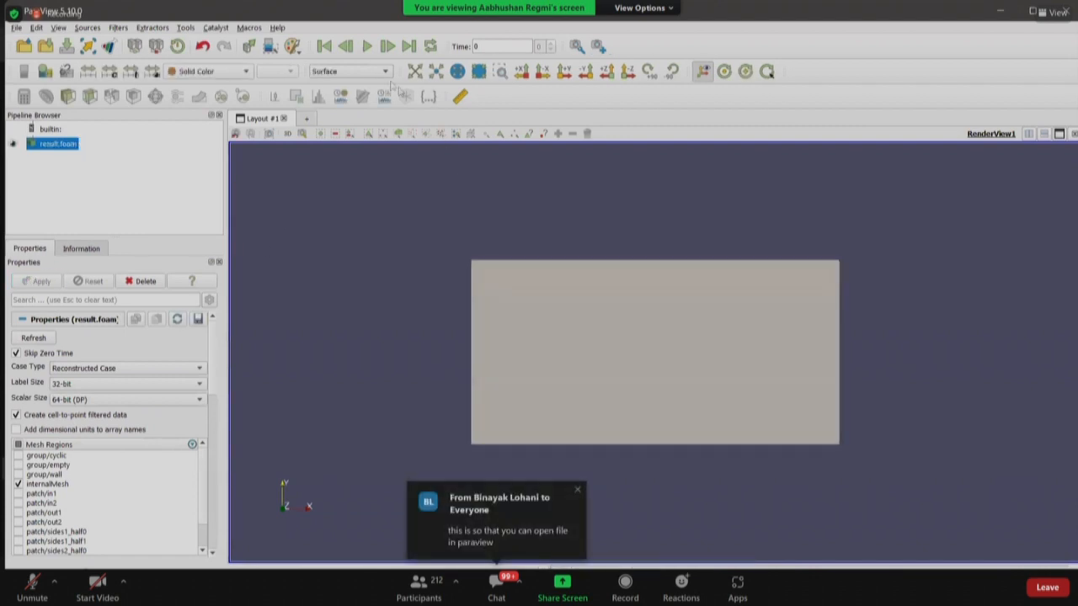
{"action": "left_click", "coordinate": [350, 71]}
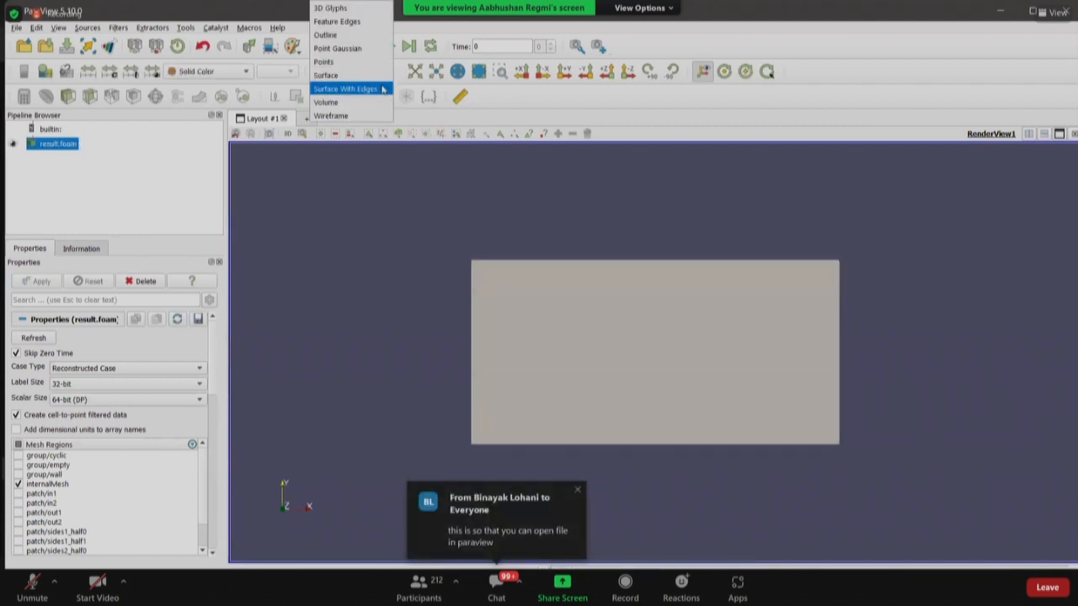
{"action": "left_click", "coordinate": [345, 88]}
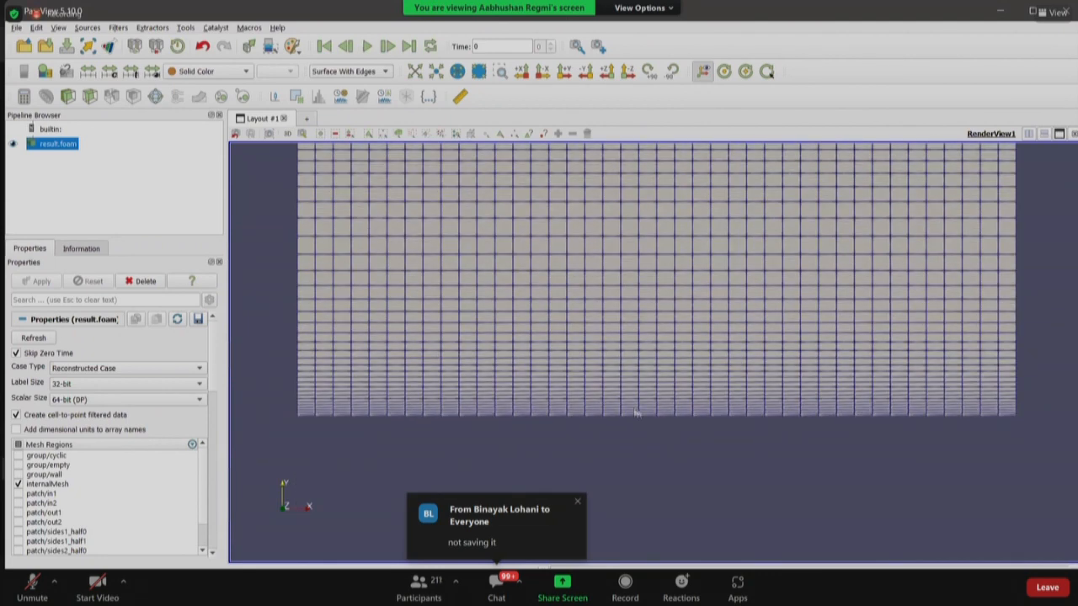
{"action": "mouse_move", "coordinate": [672, 458]}
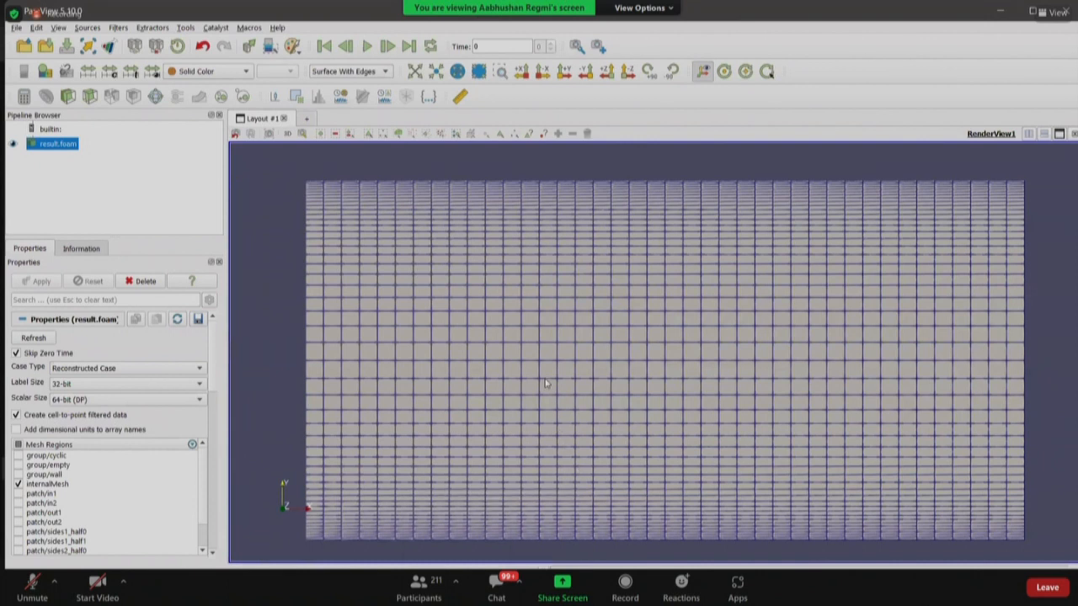
{"action": "mouse_move", "coordinate": [571, 355]}
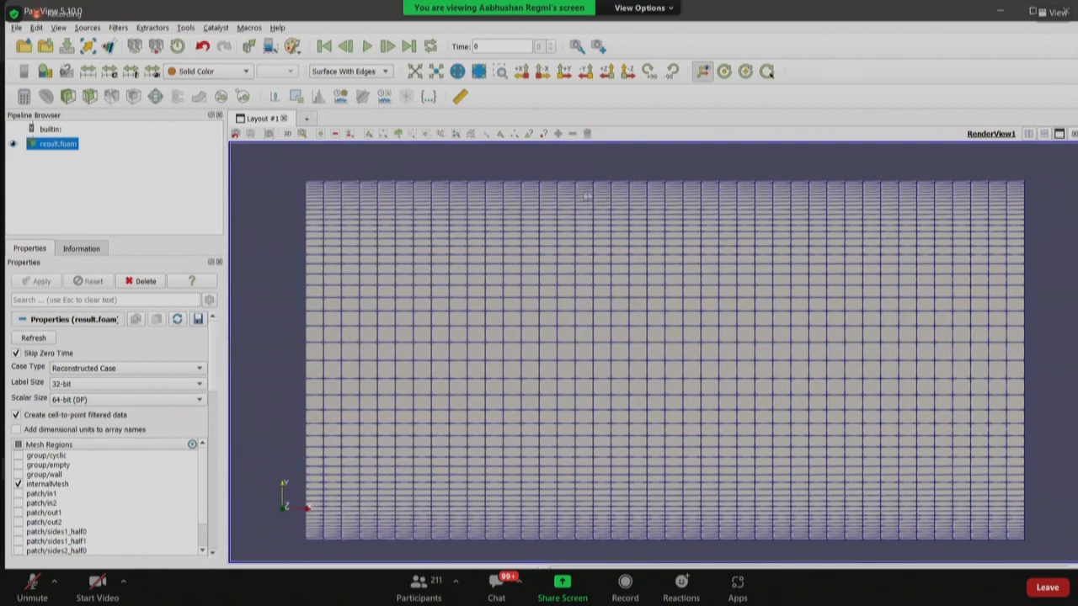
{"action": "mouse_move", "coordinate": [573, 210]}
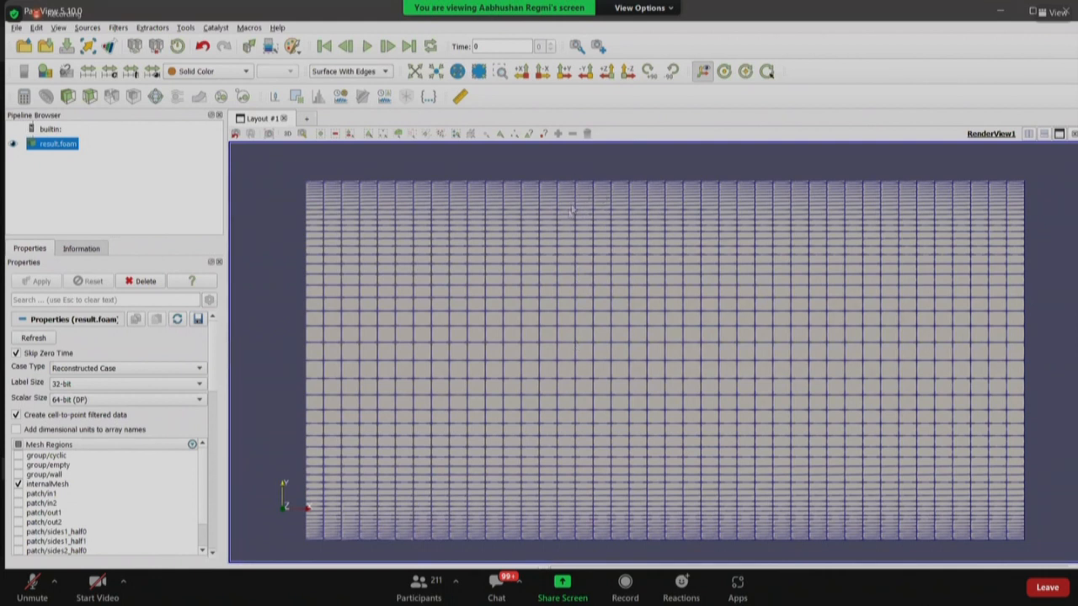